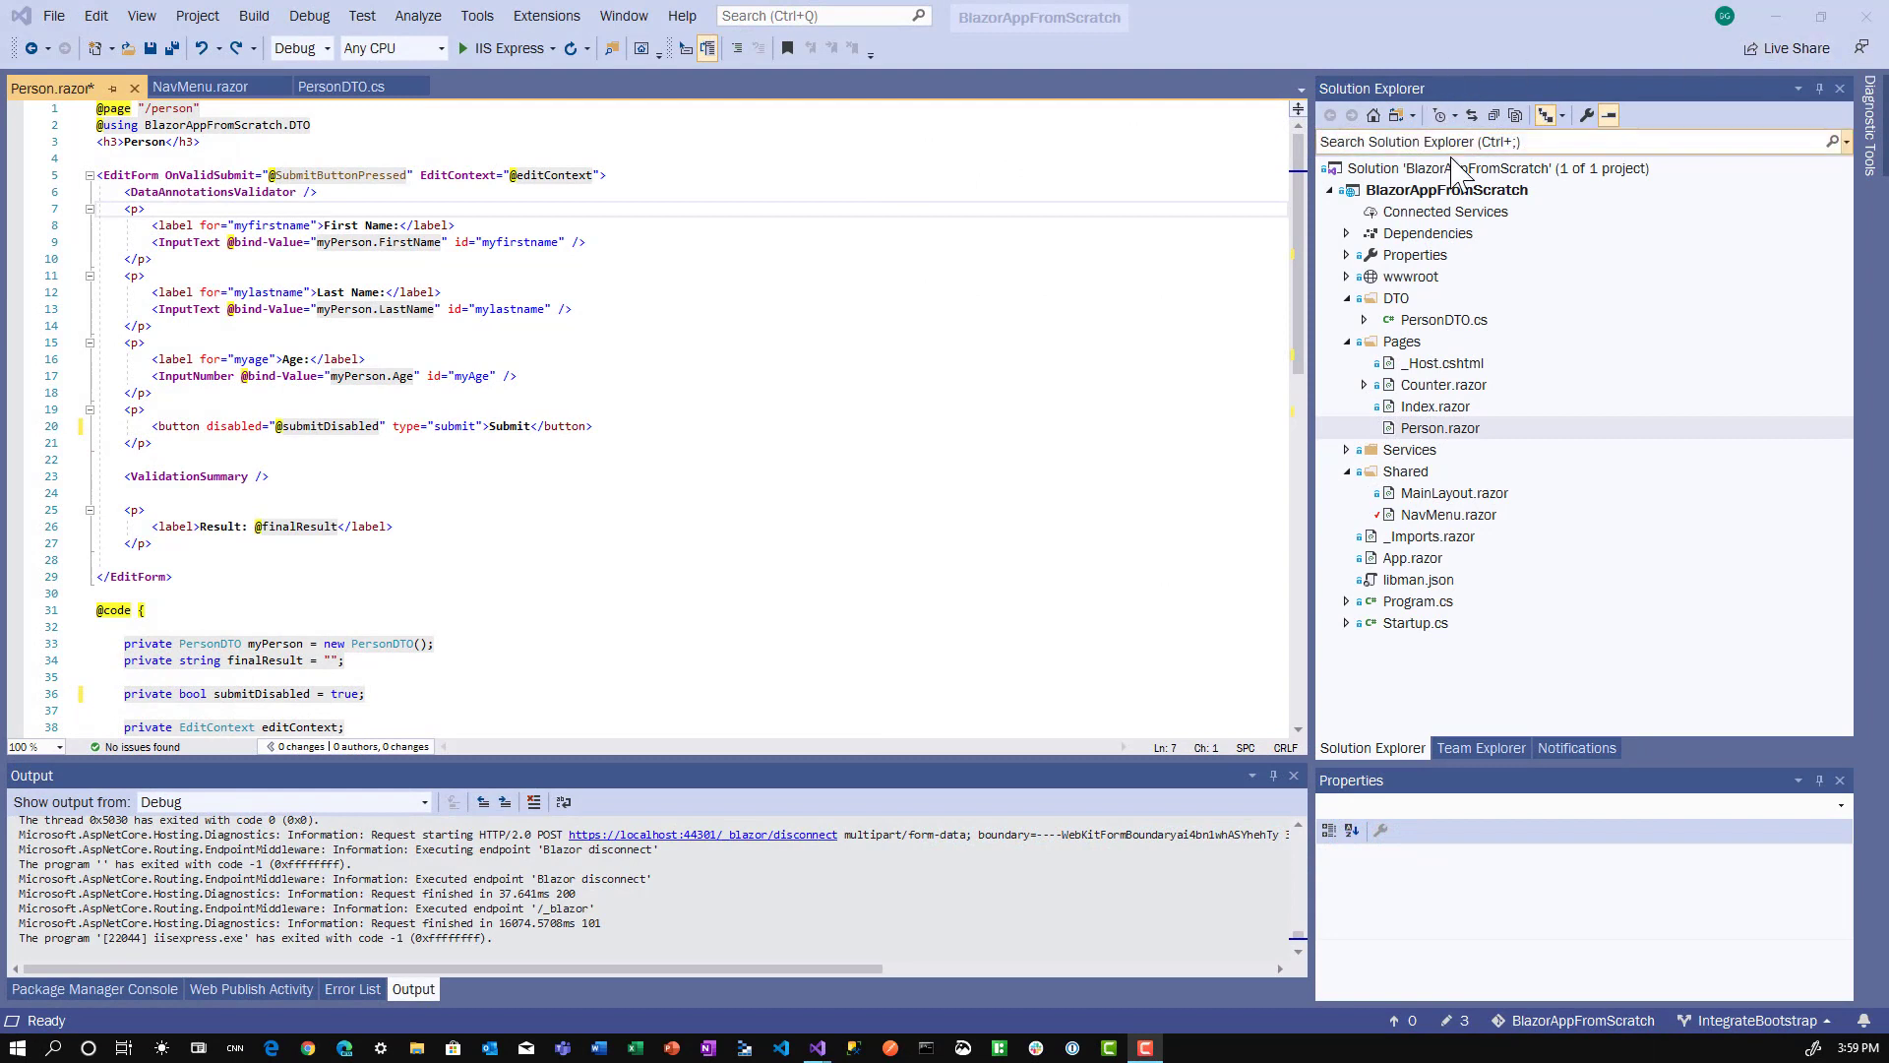
mouse_move(1464, 272)
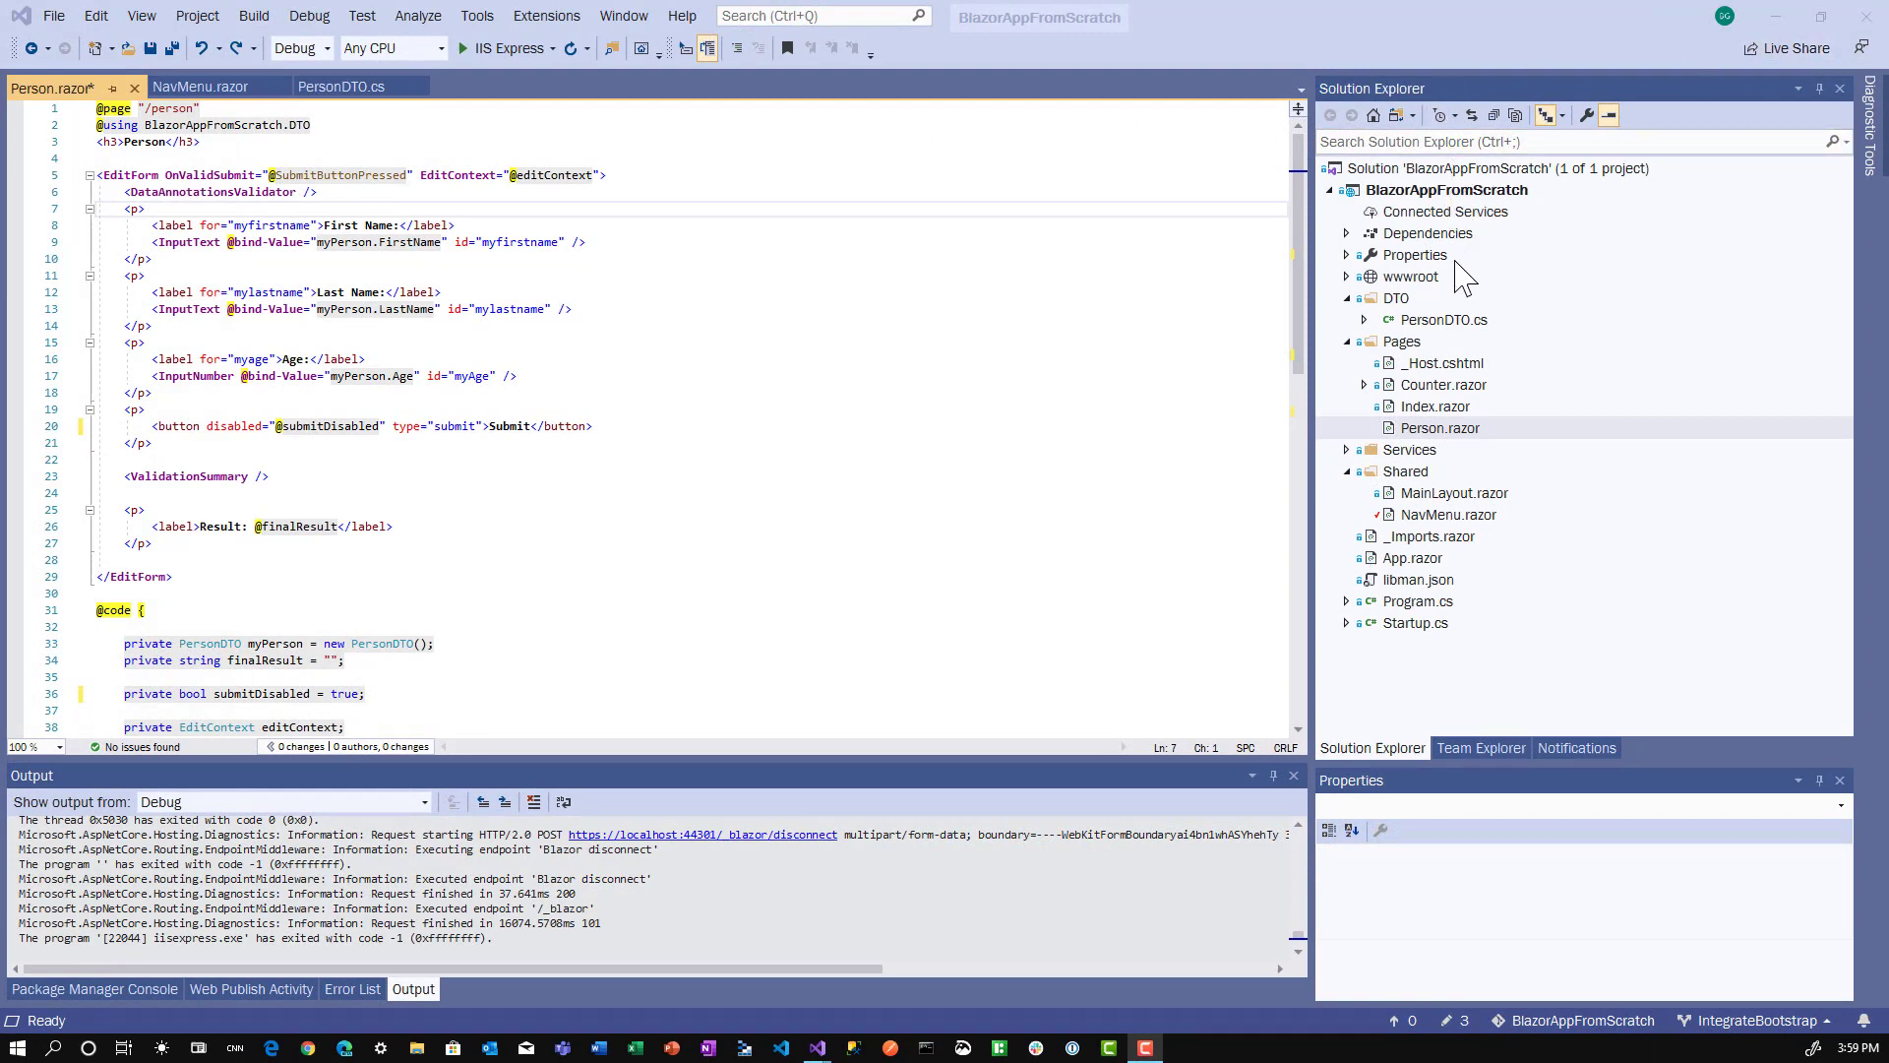
mouse_move(1446, 445)
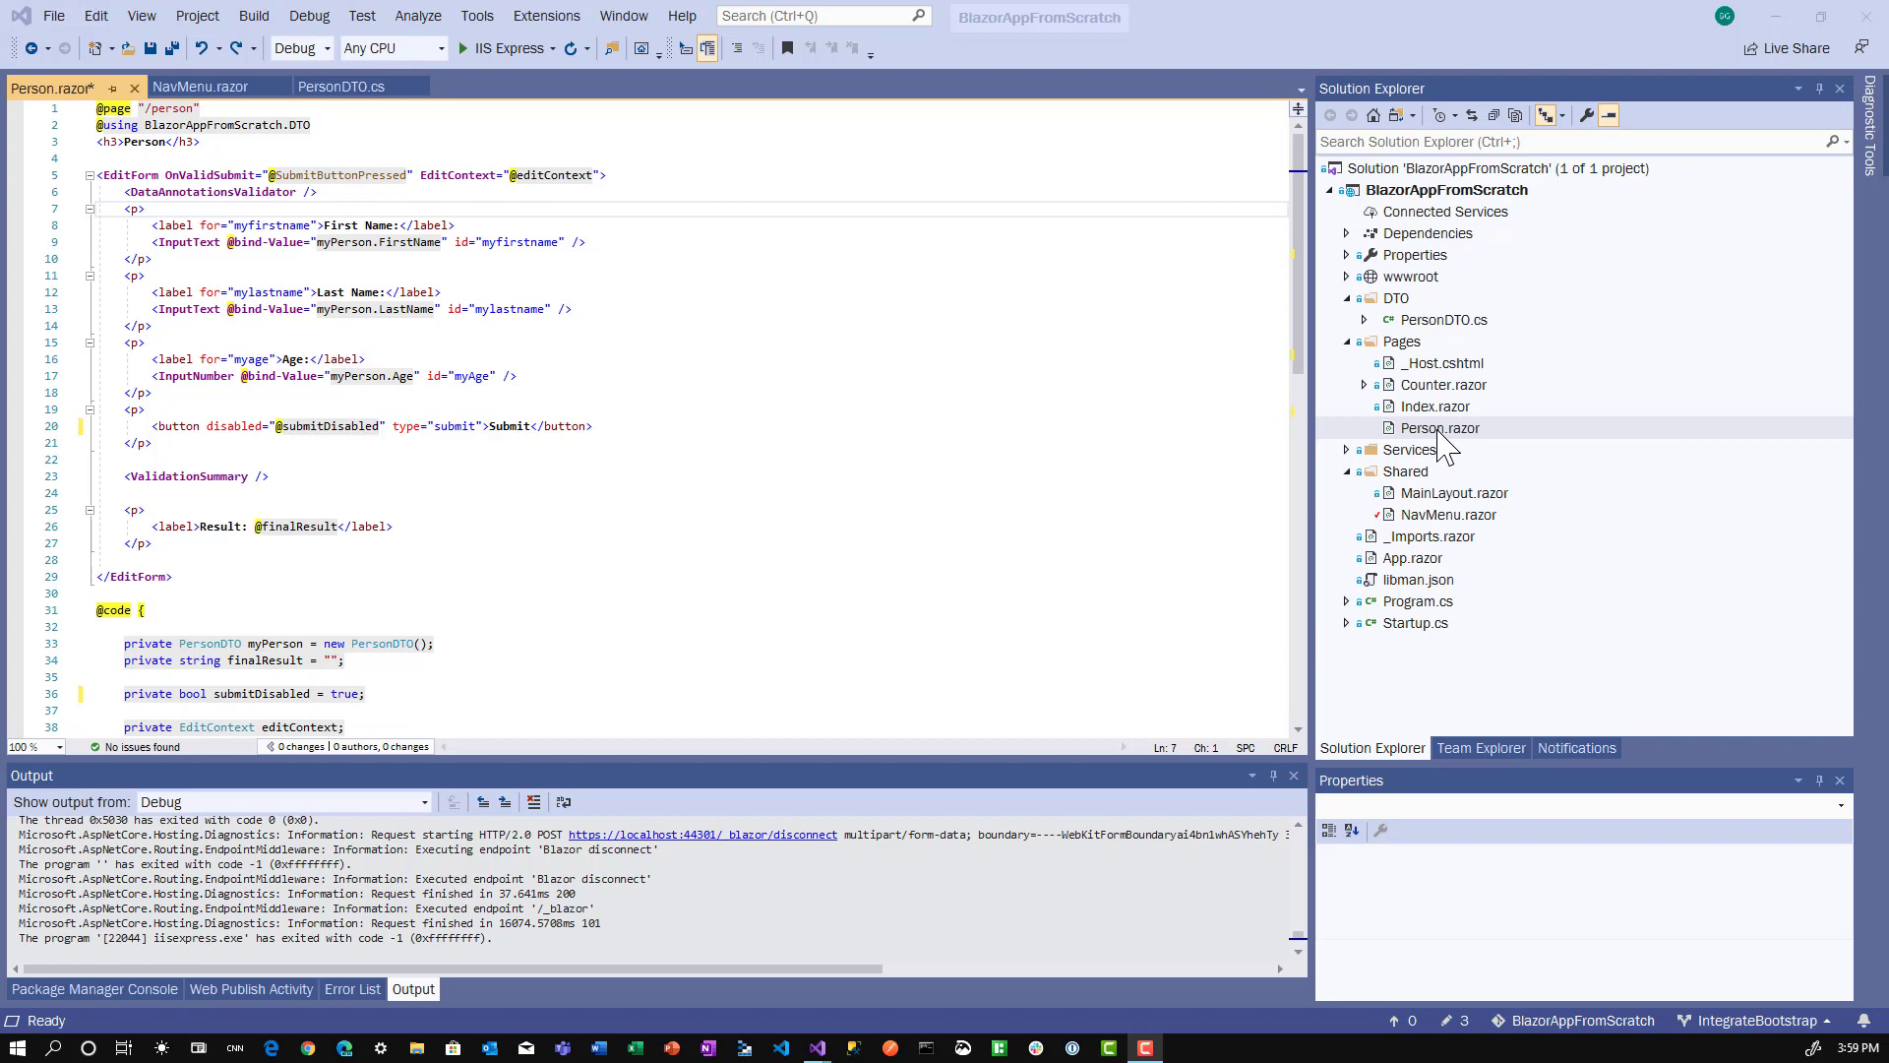
mouse_move(777, 381)
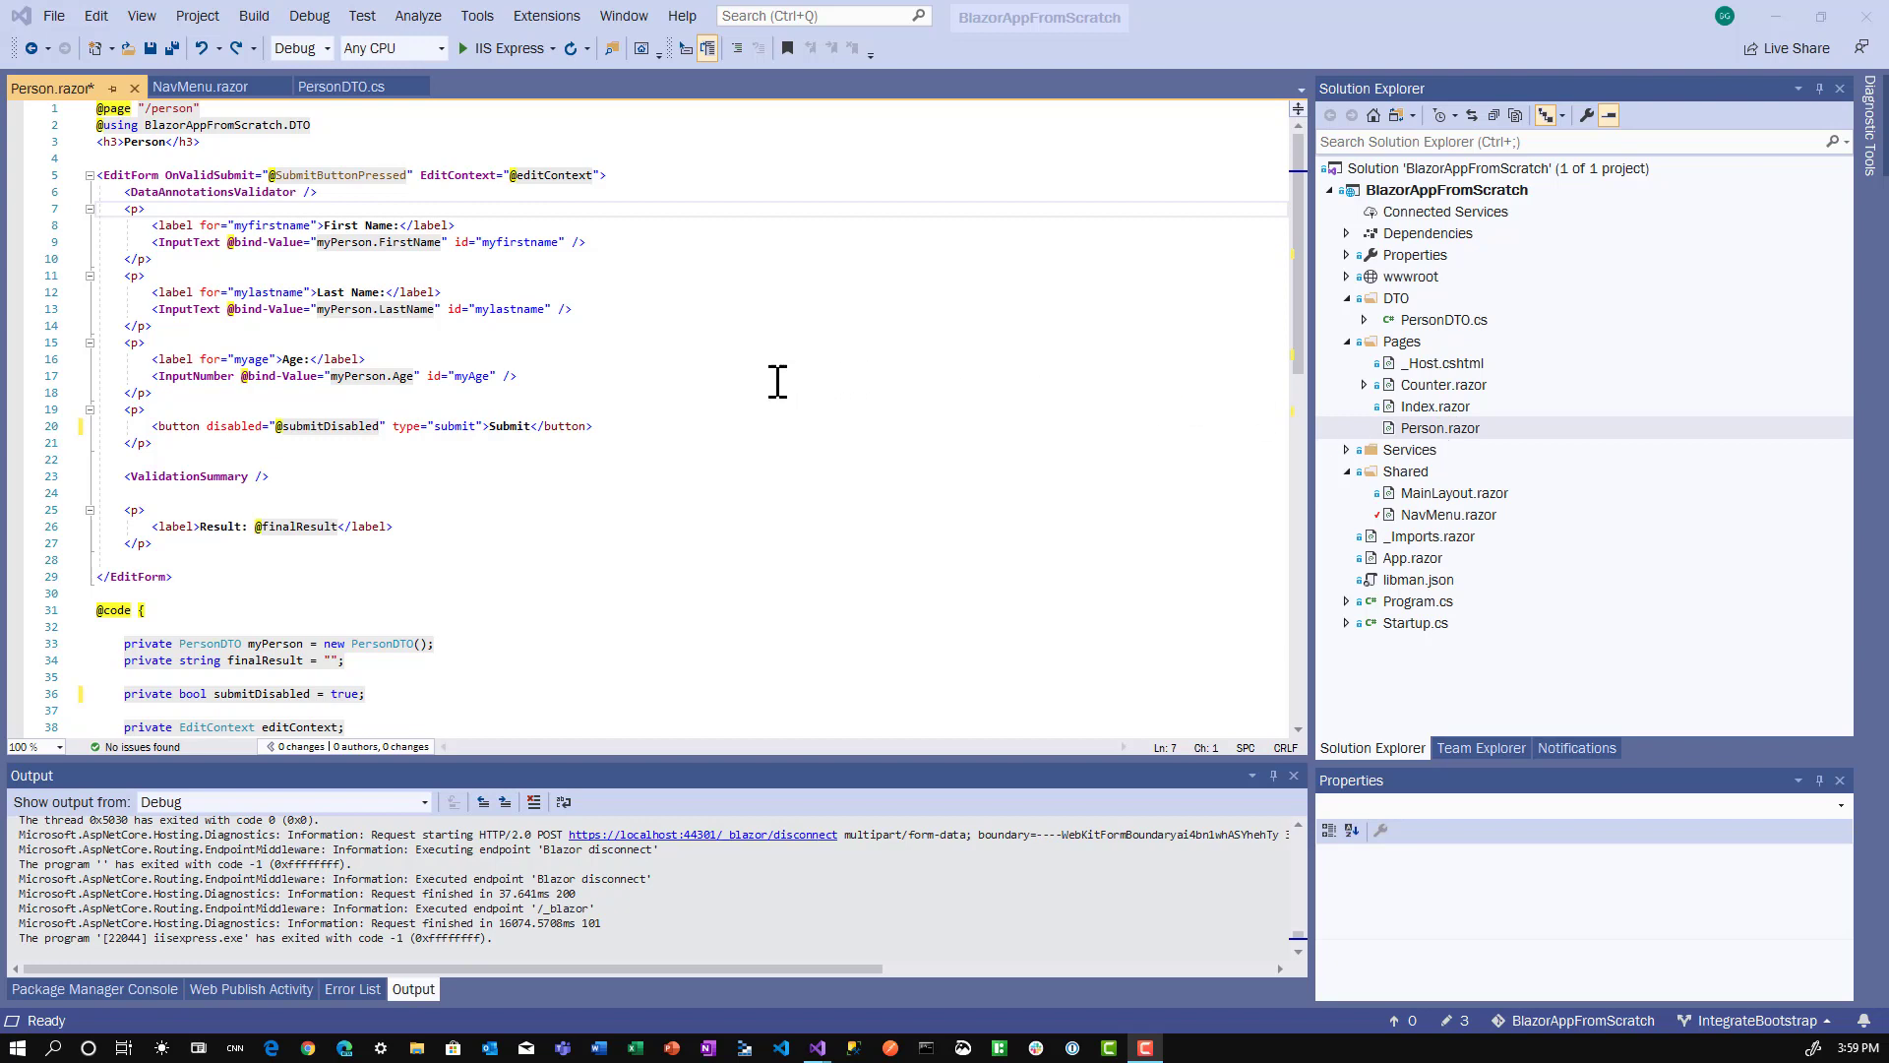
Move the <ValidationSummary /> tag to just under <DataAnnotationsValidator /> in Person.razor
left_click(144, 510)
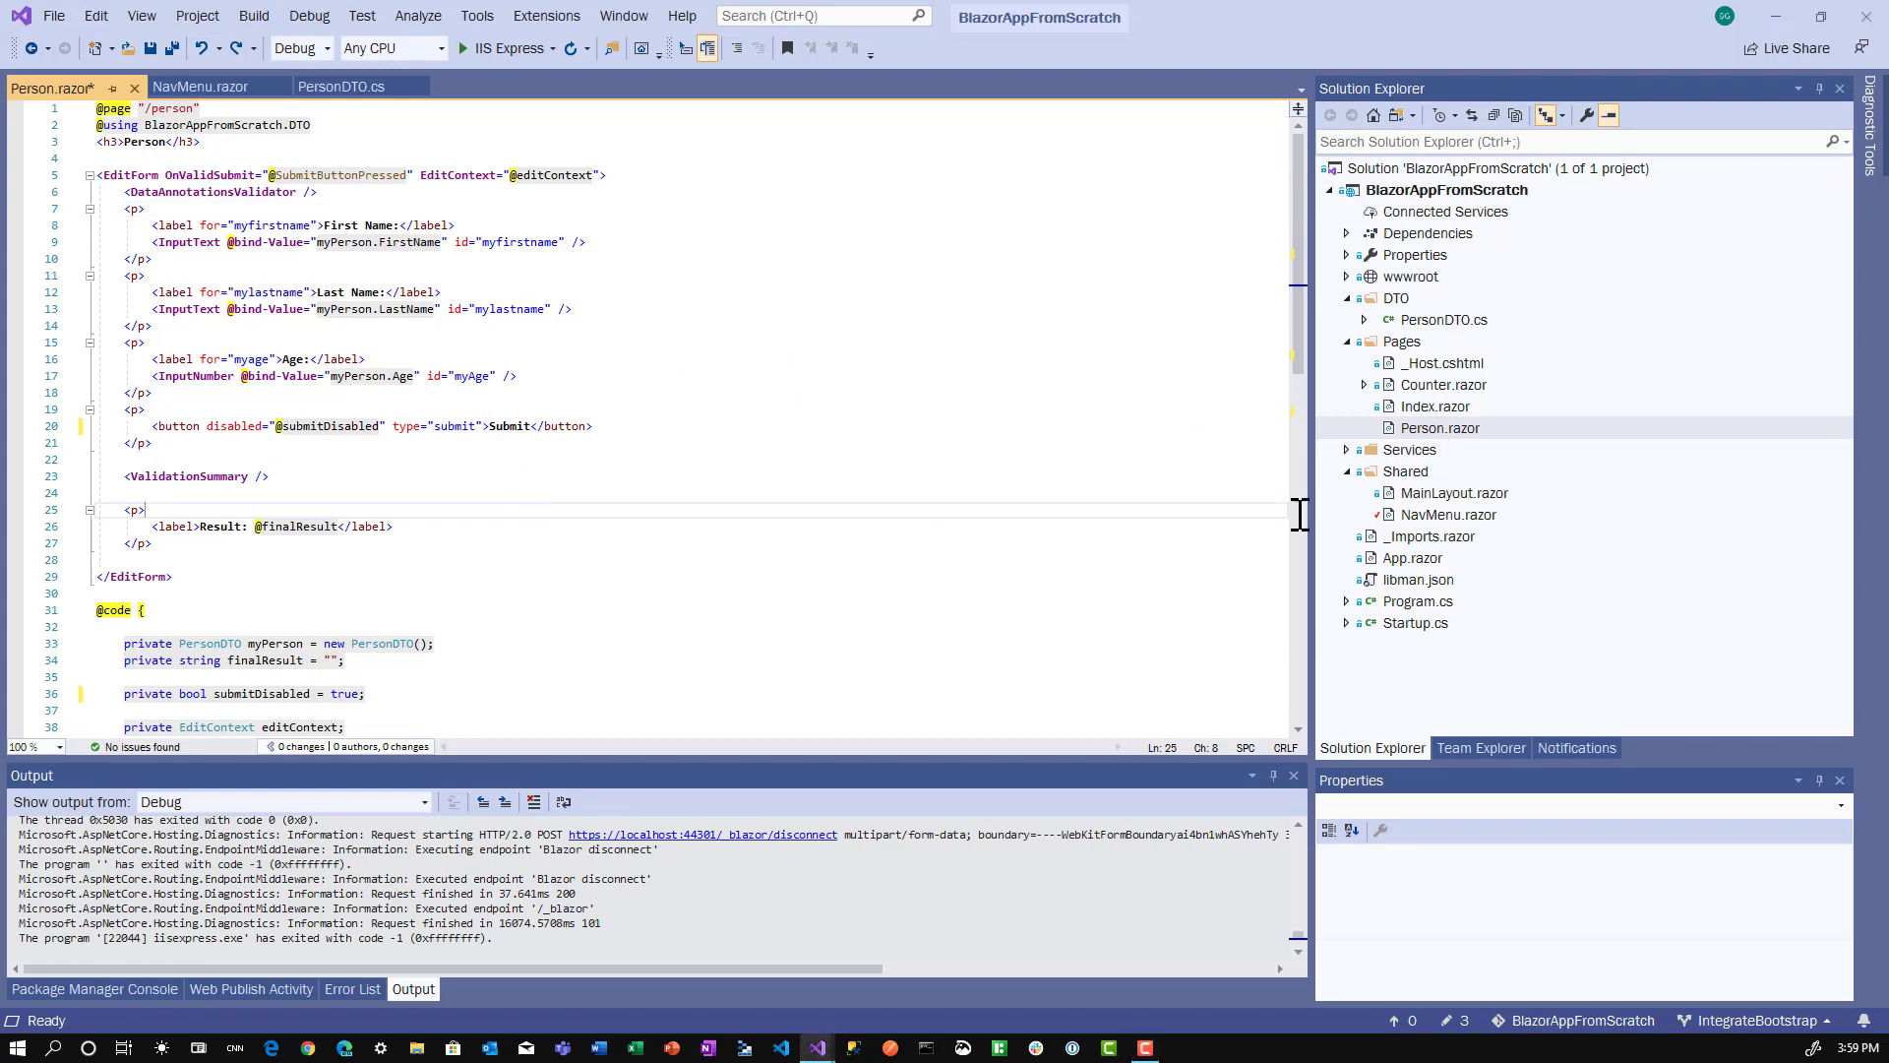
left_click(142, 474)
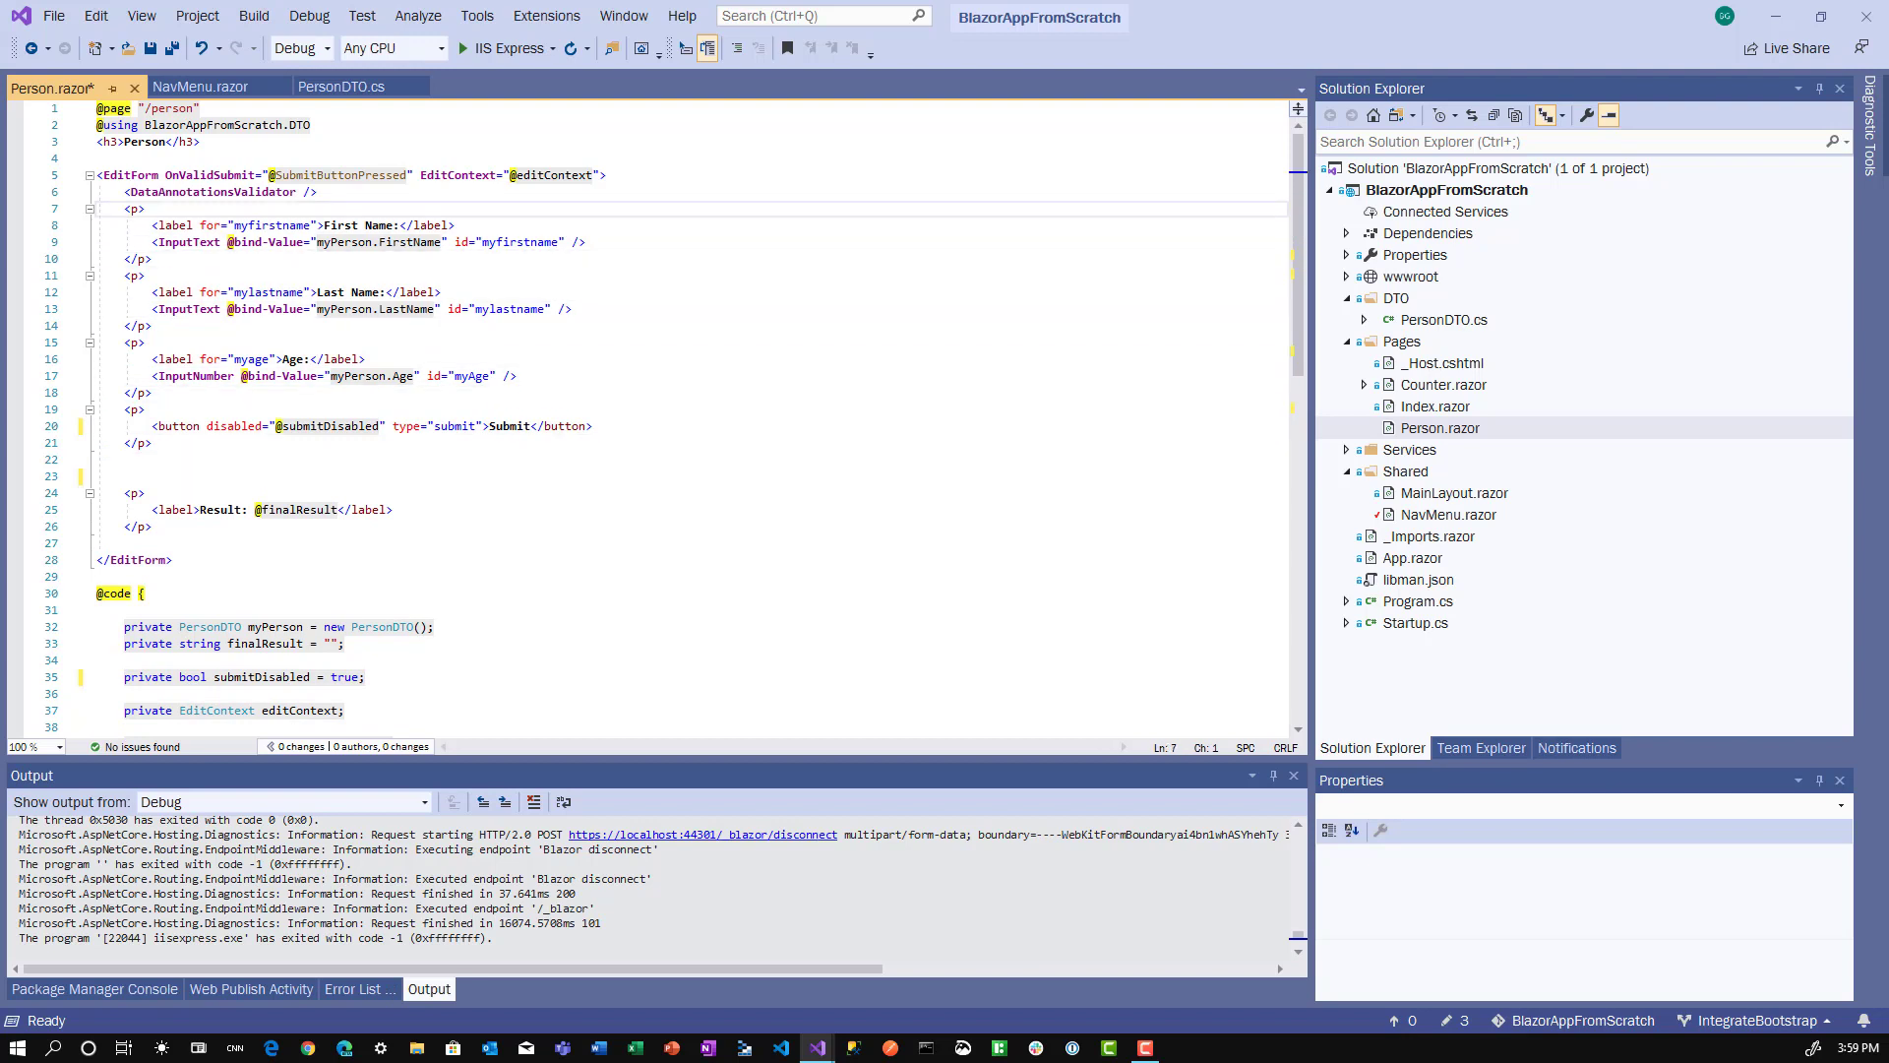
type("<ValidationSummary />")
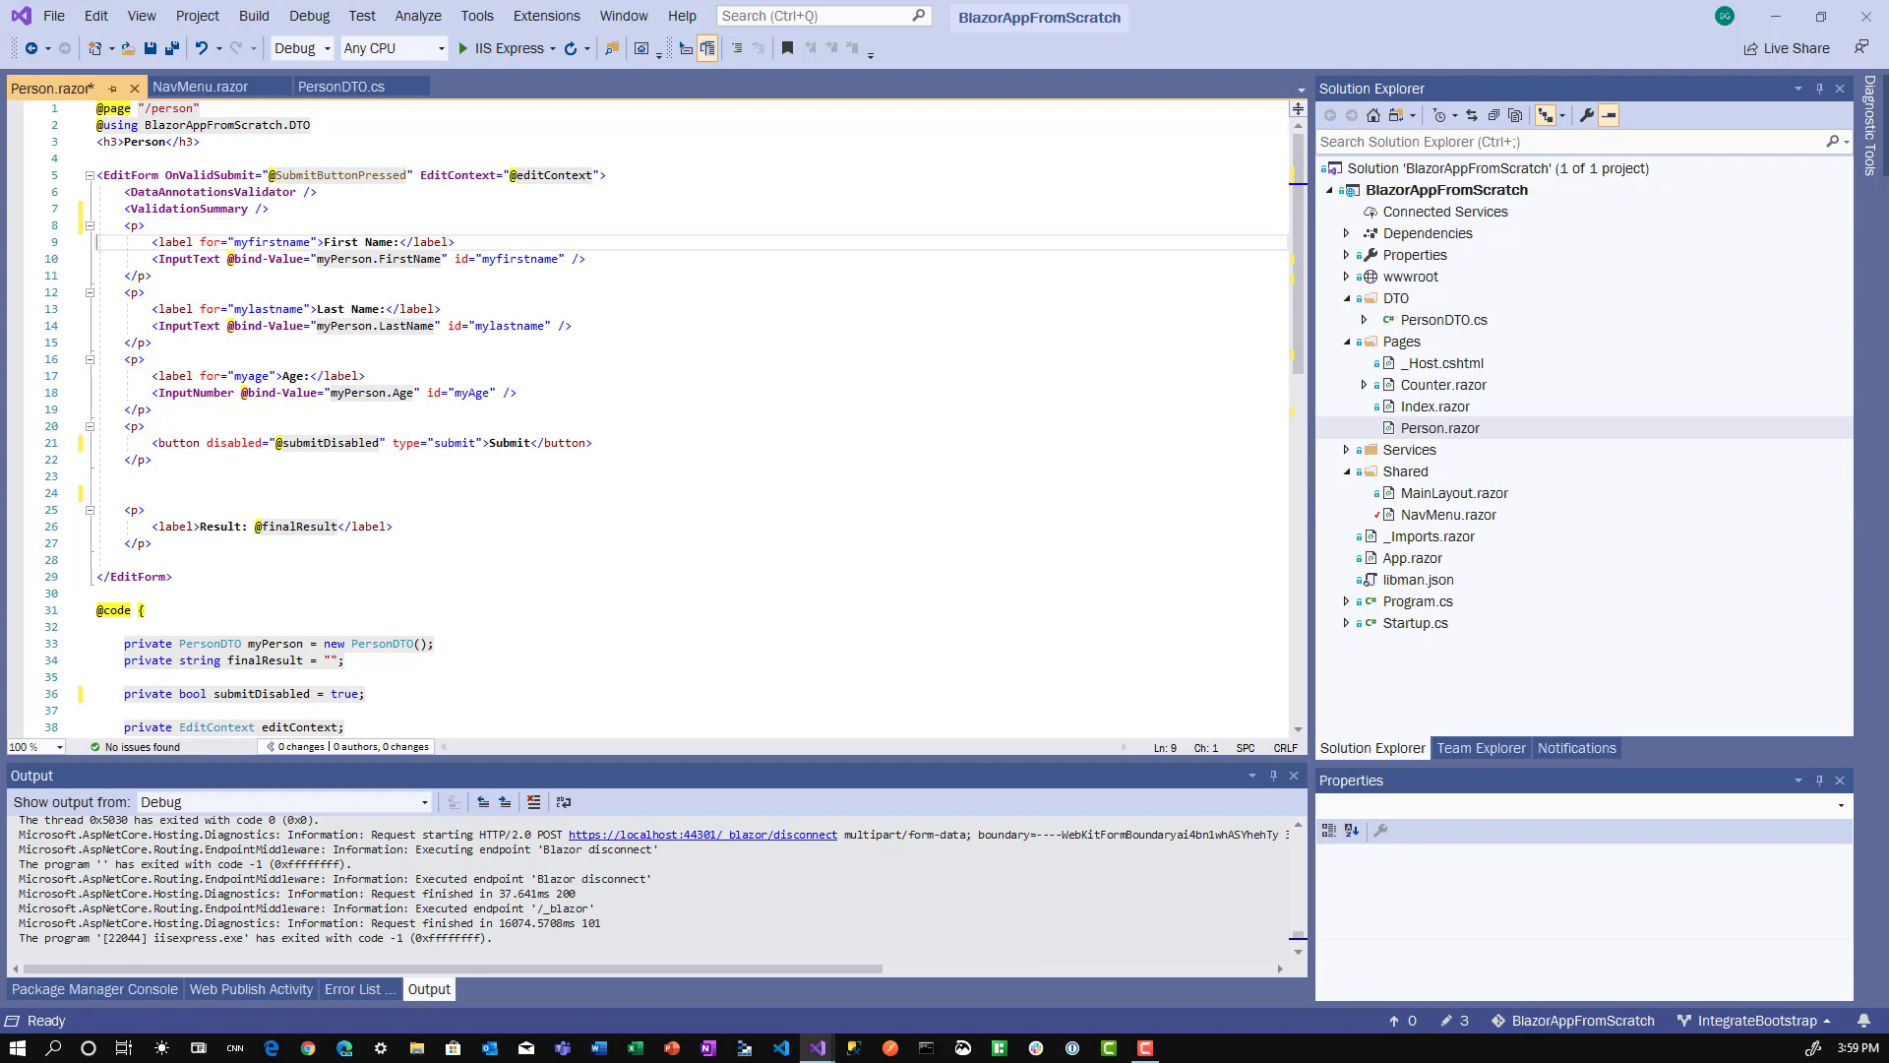
Add <ValidationMessage For="(() => myPerson.FirstName)" /> on a new line after the FirstName input
left_click(587, 257)
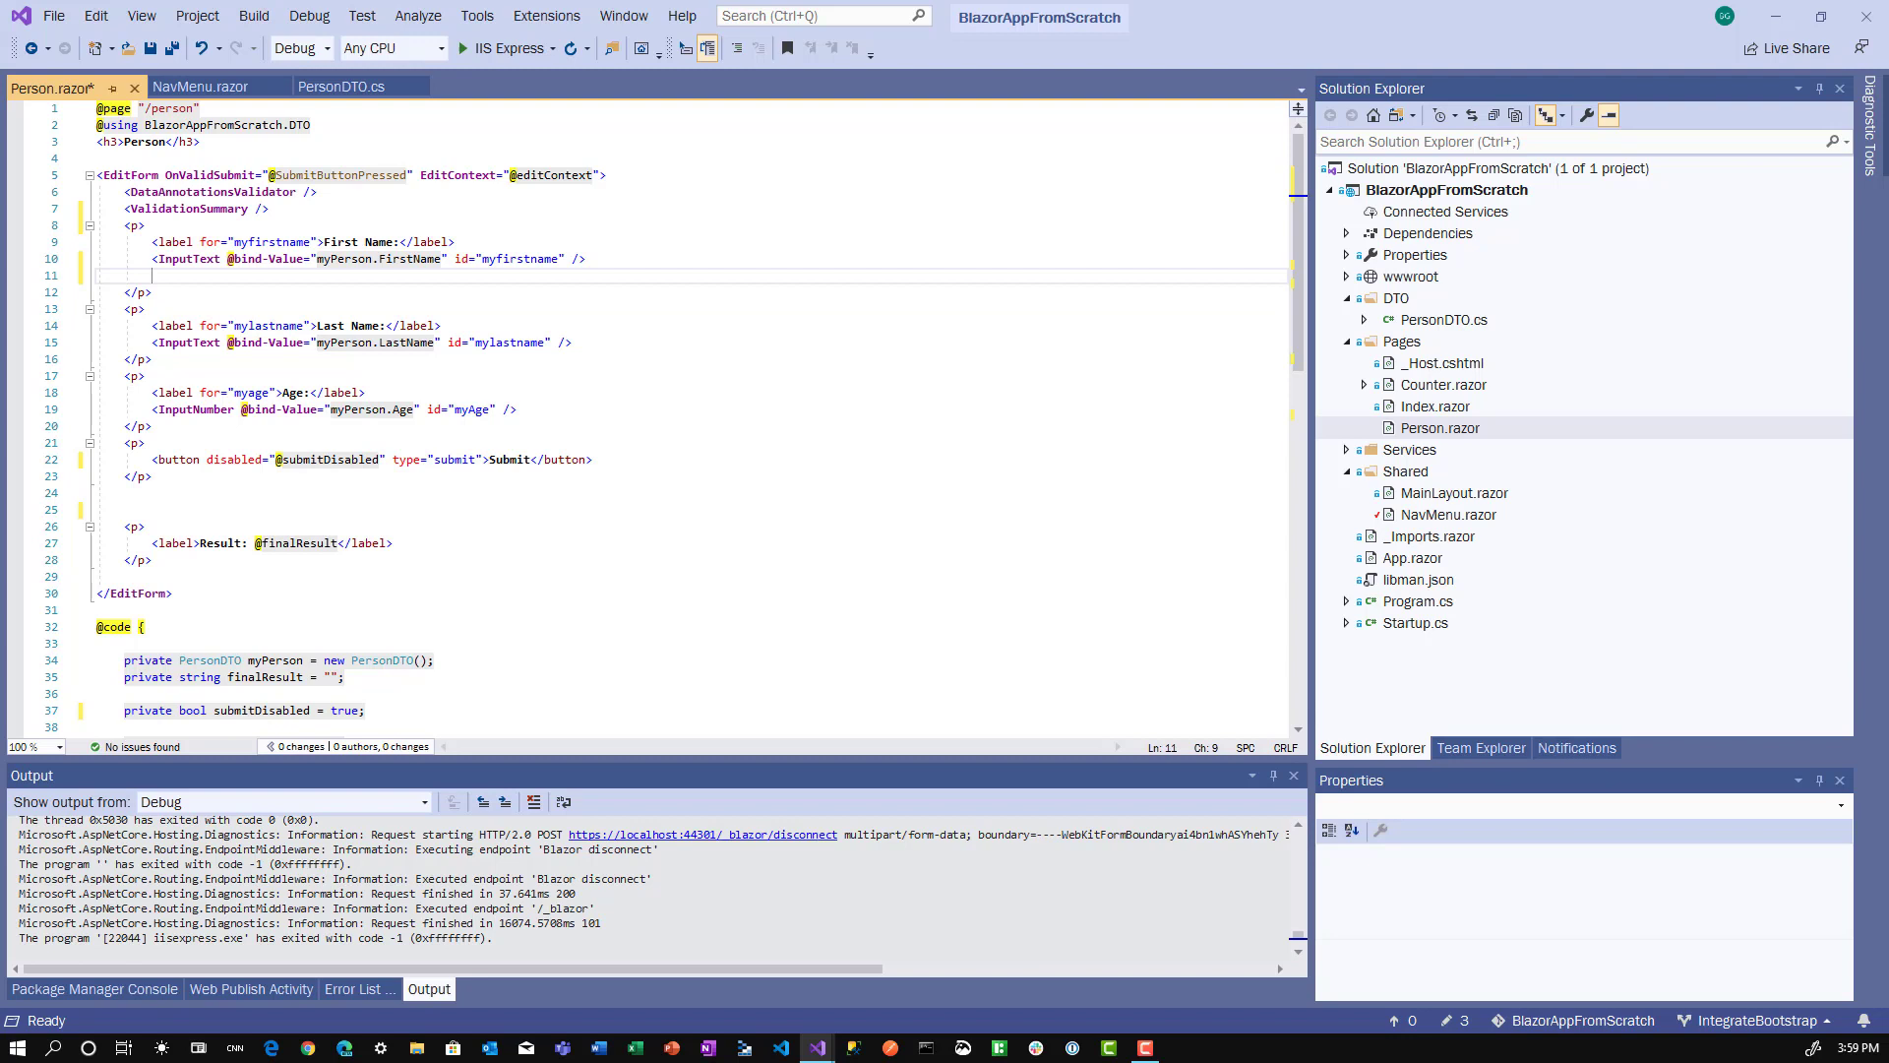
type("ValidationMessage For=\"")
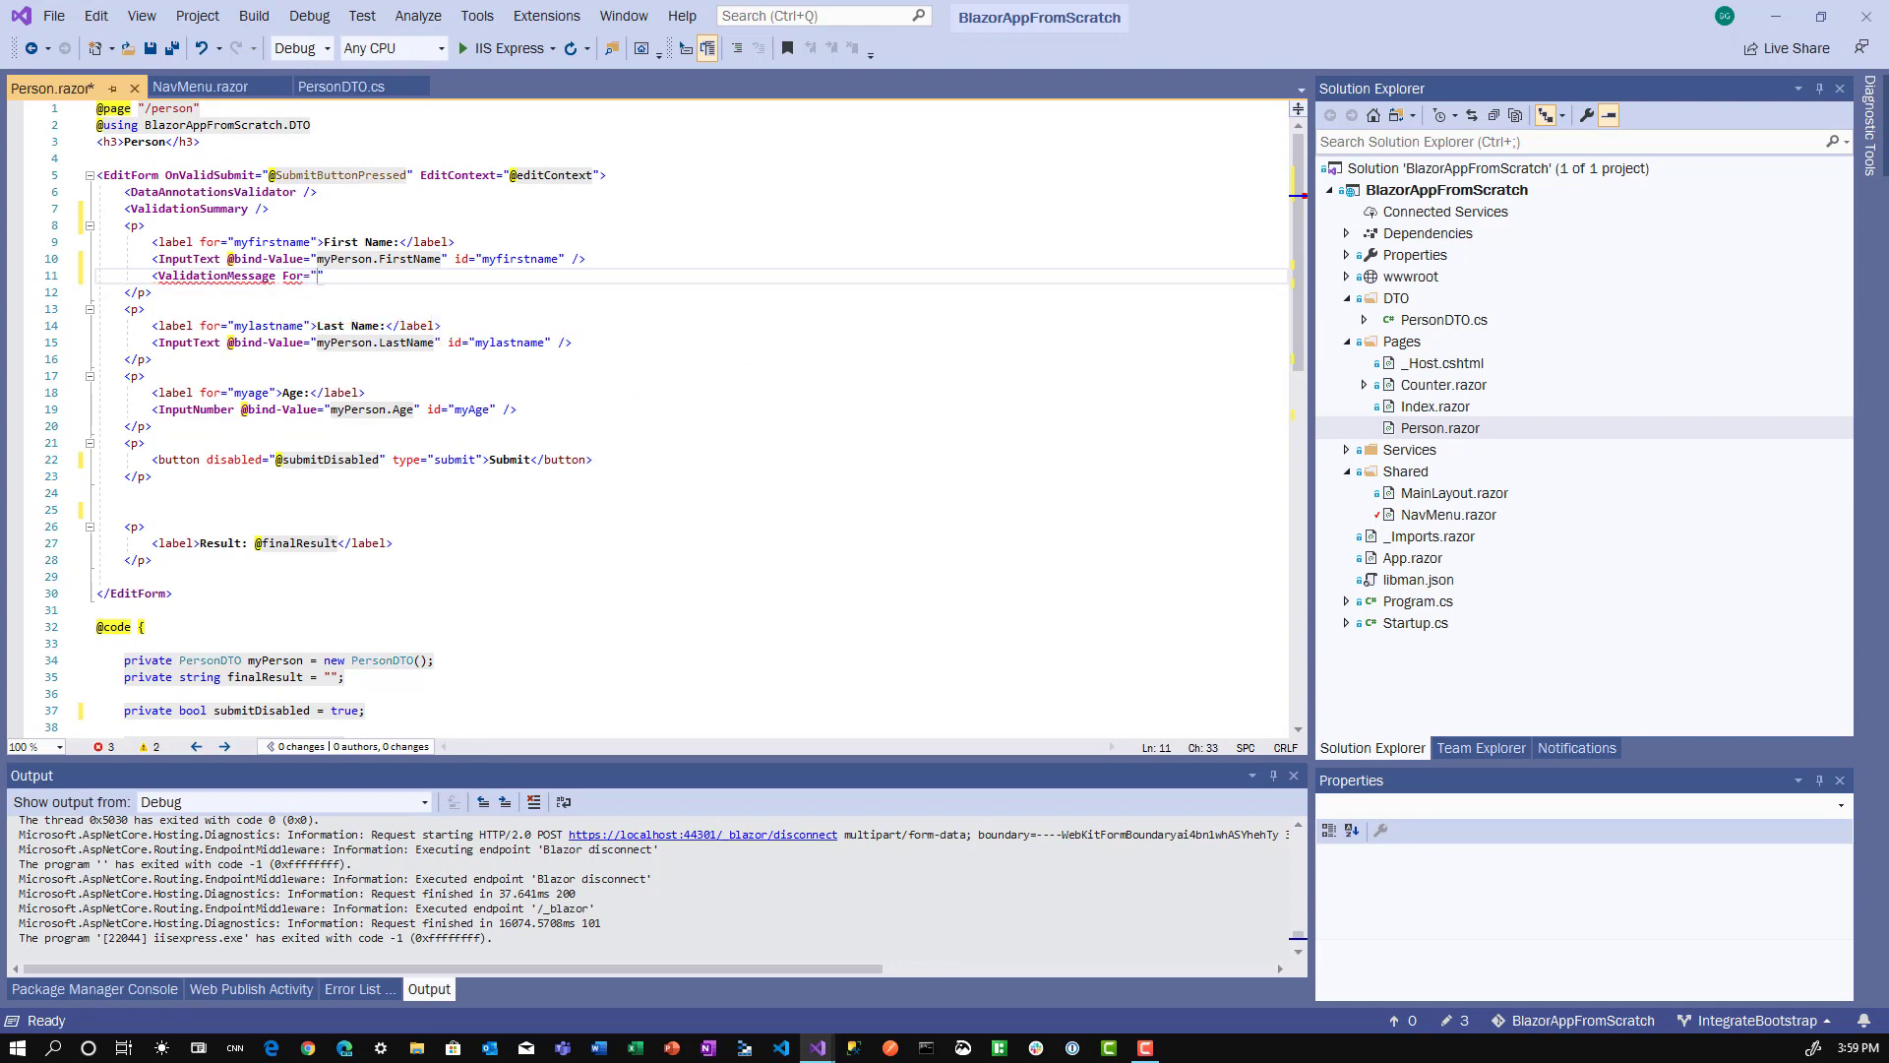
type("(()")
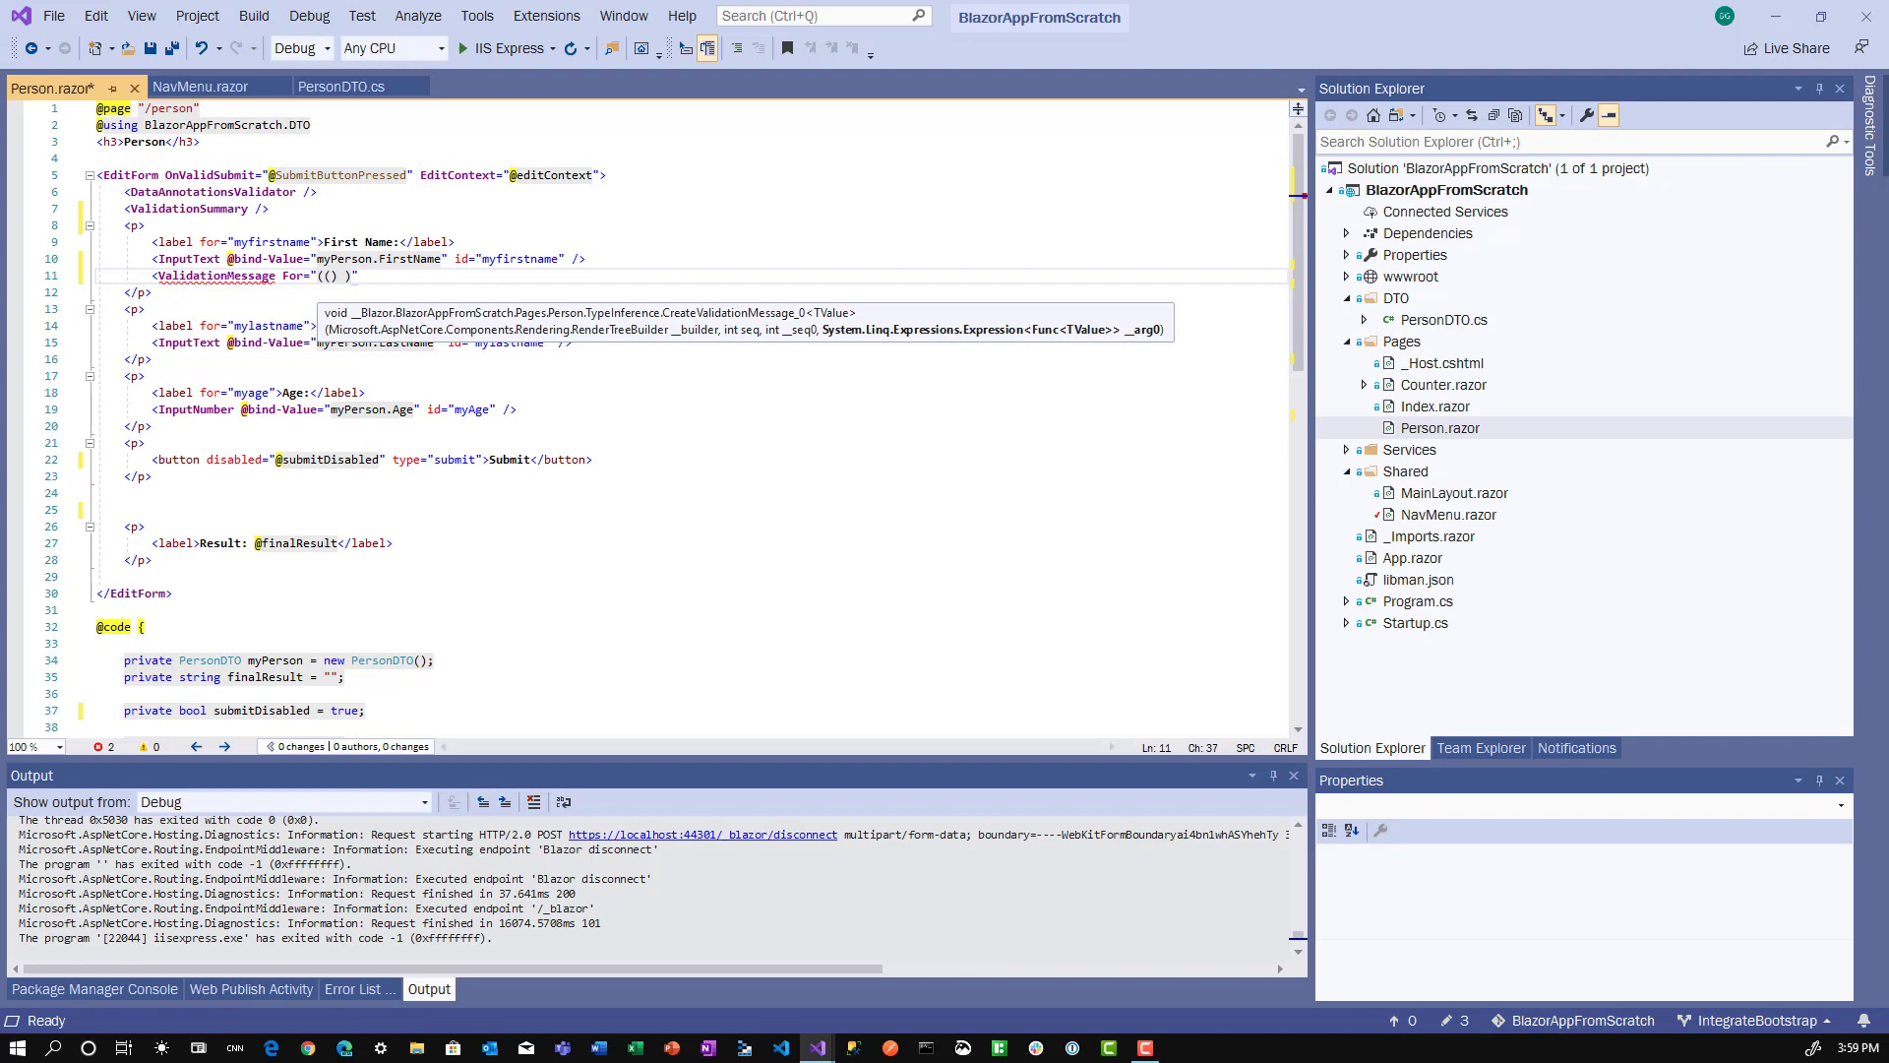
type("=>")
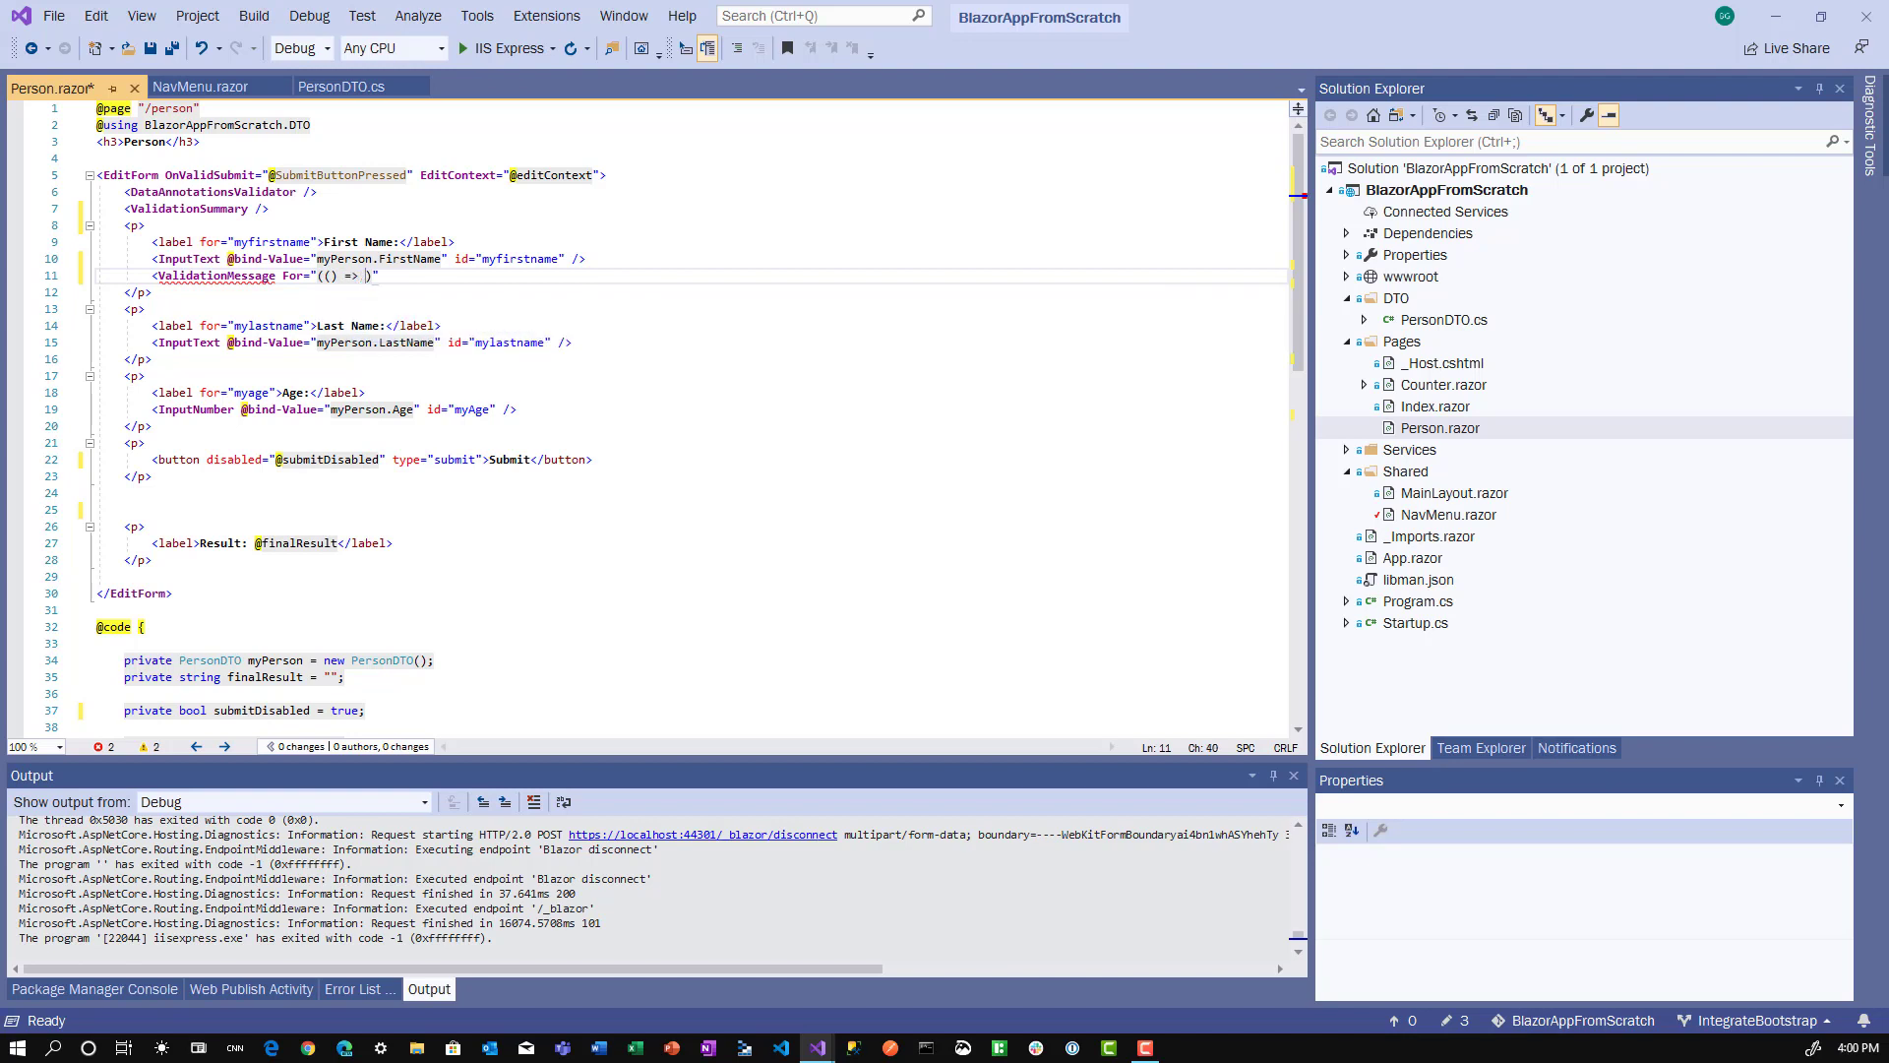
type("myPerson.FirstName")
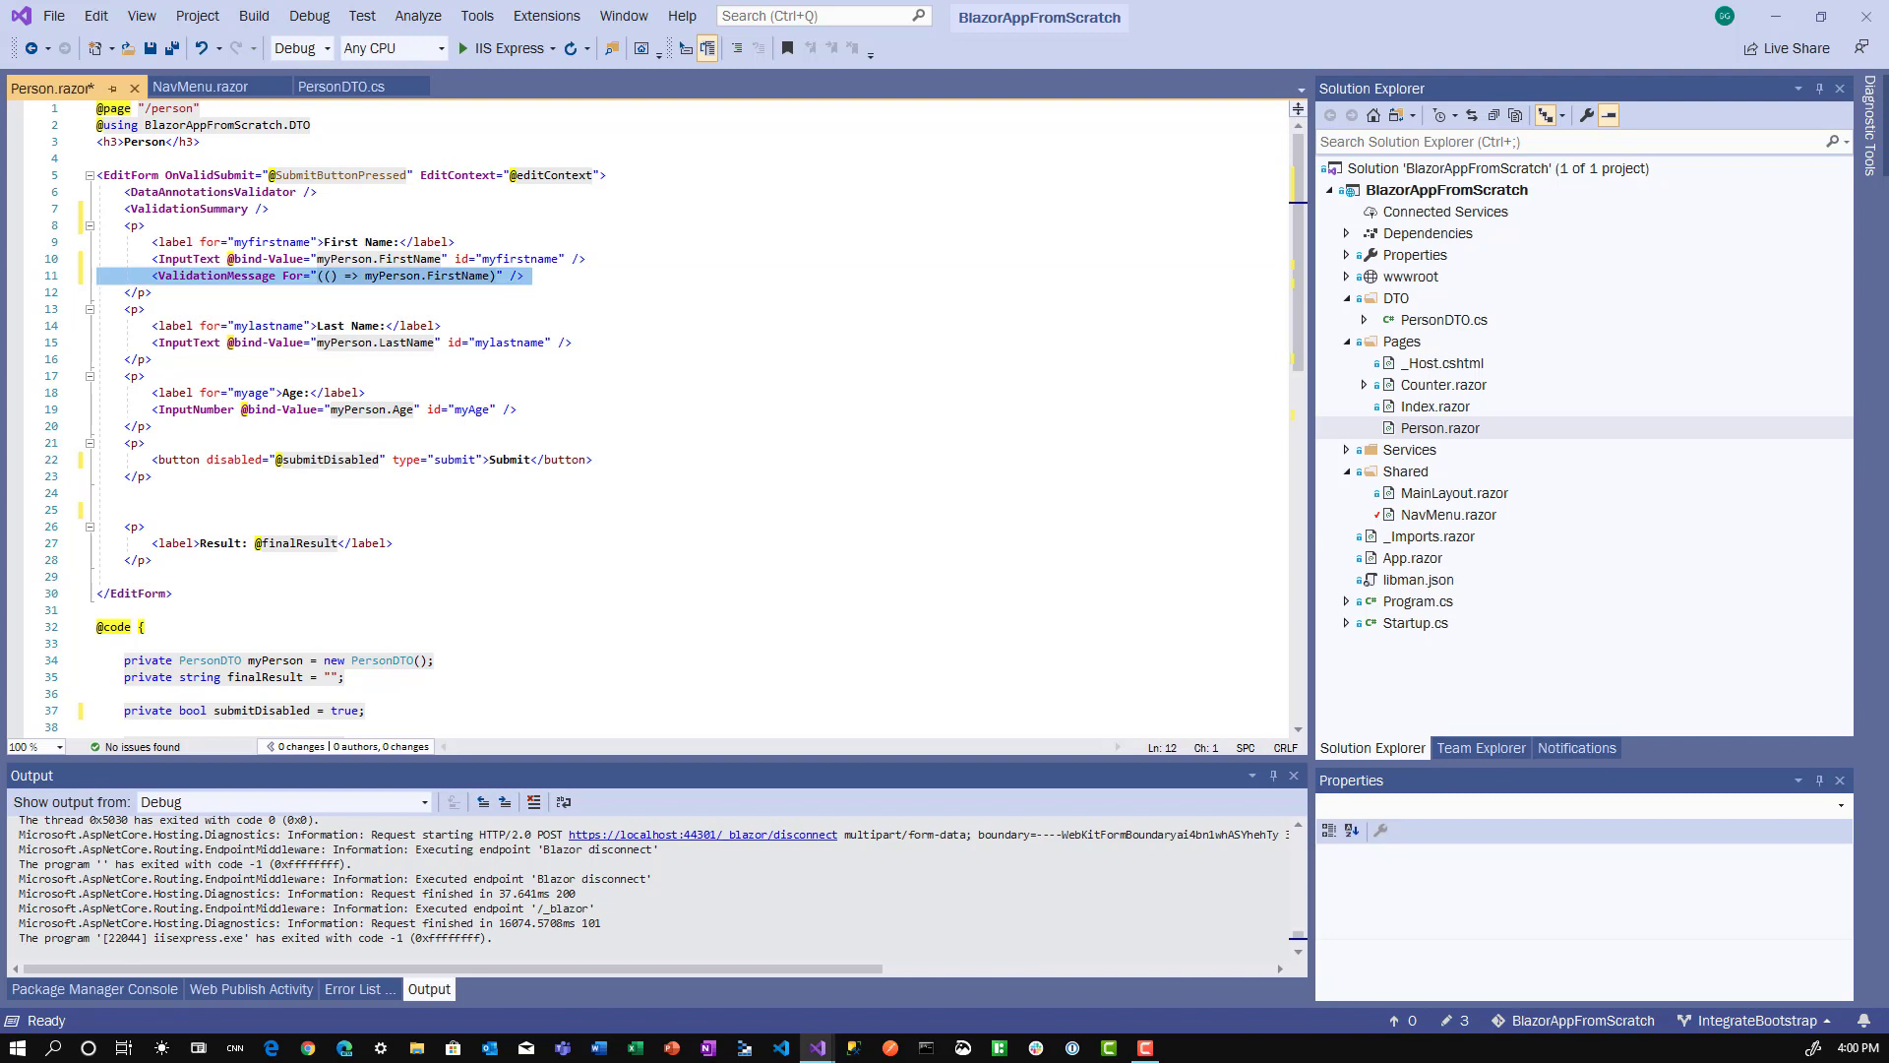
Add an Age ValidationMessage under the Age input, then build and run with IIS Express
left_click(144, 425)
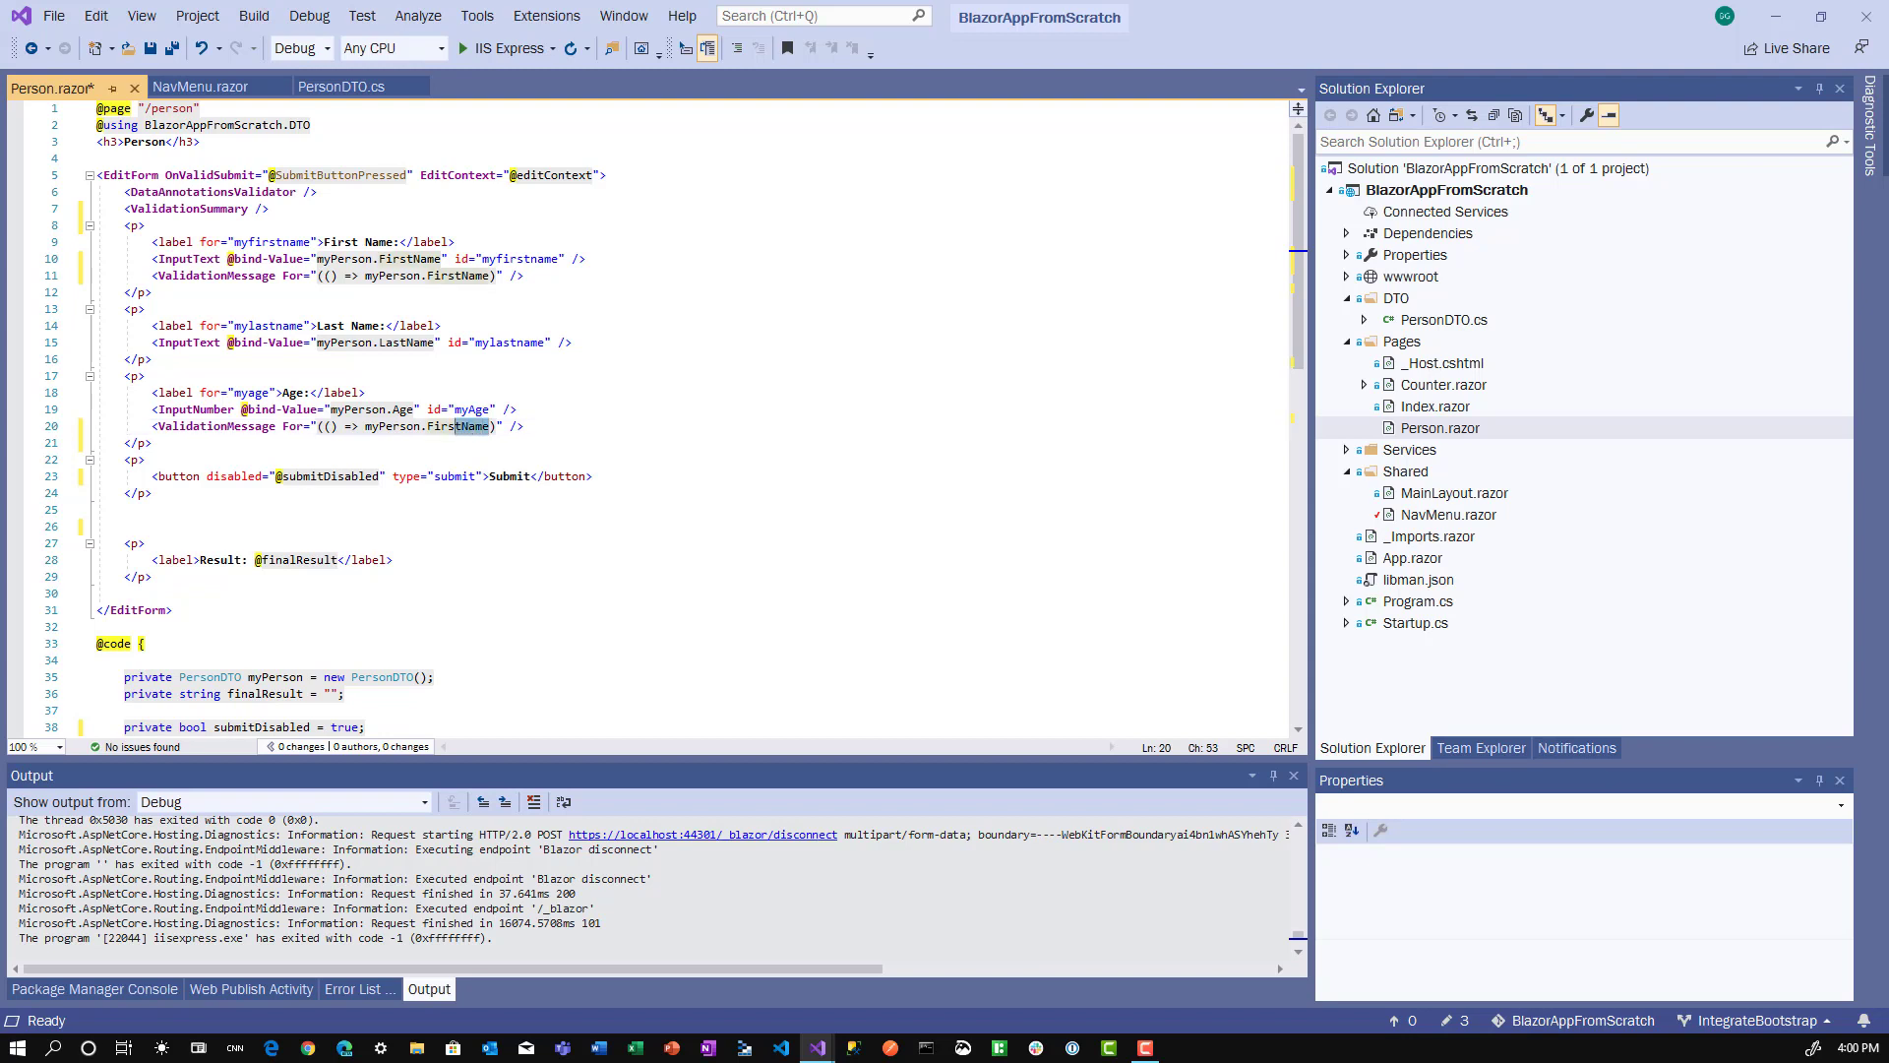
type("Ag")
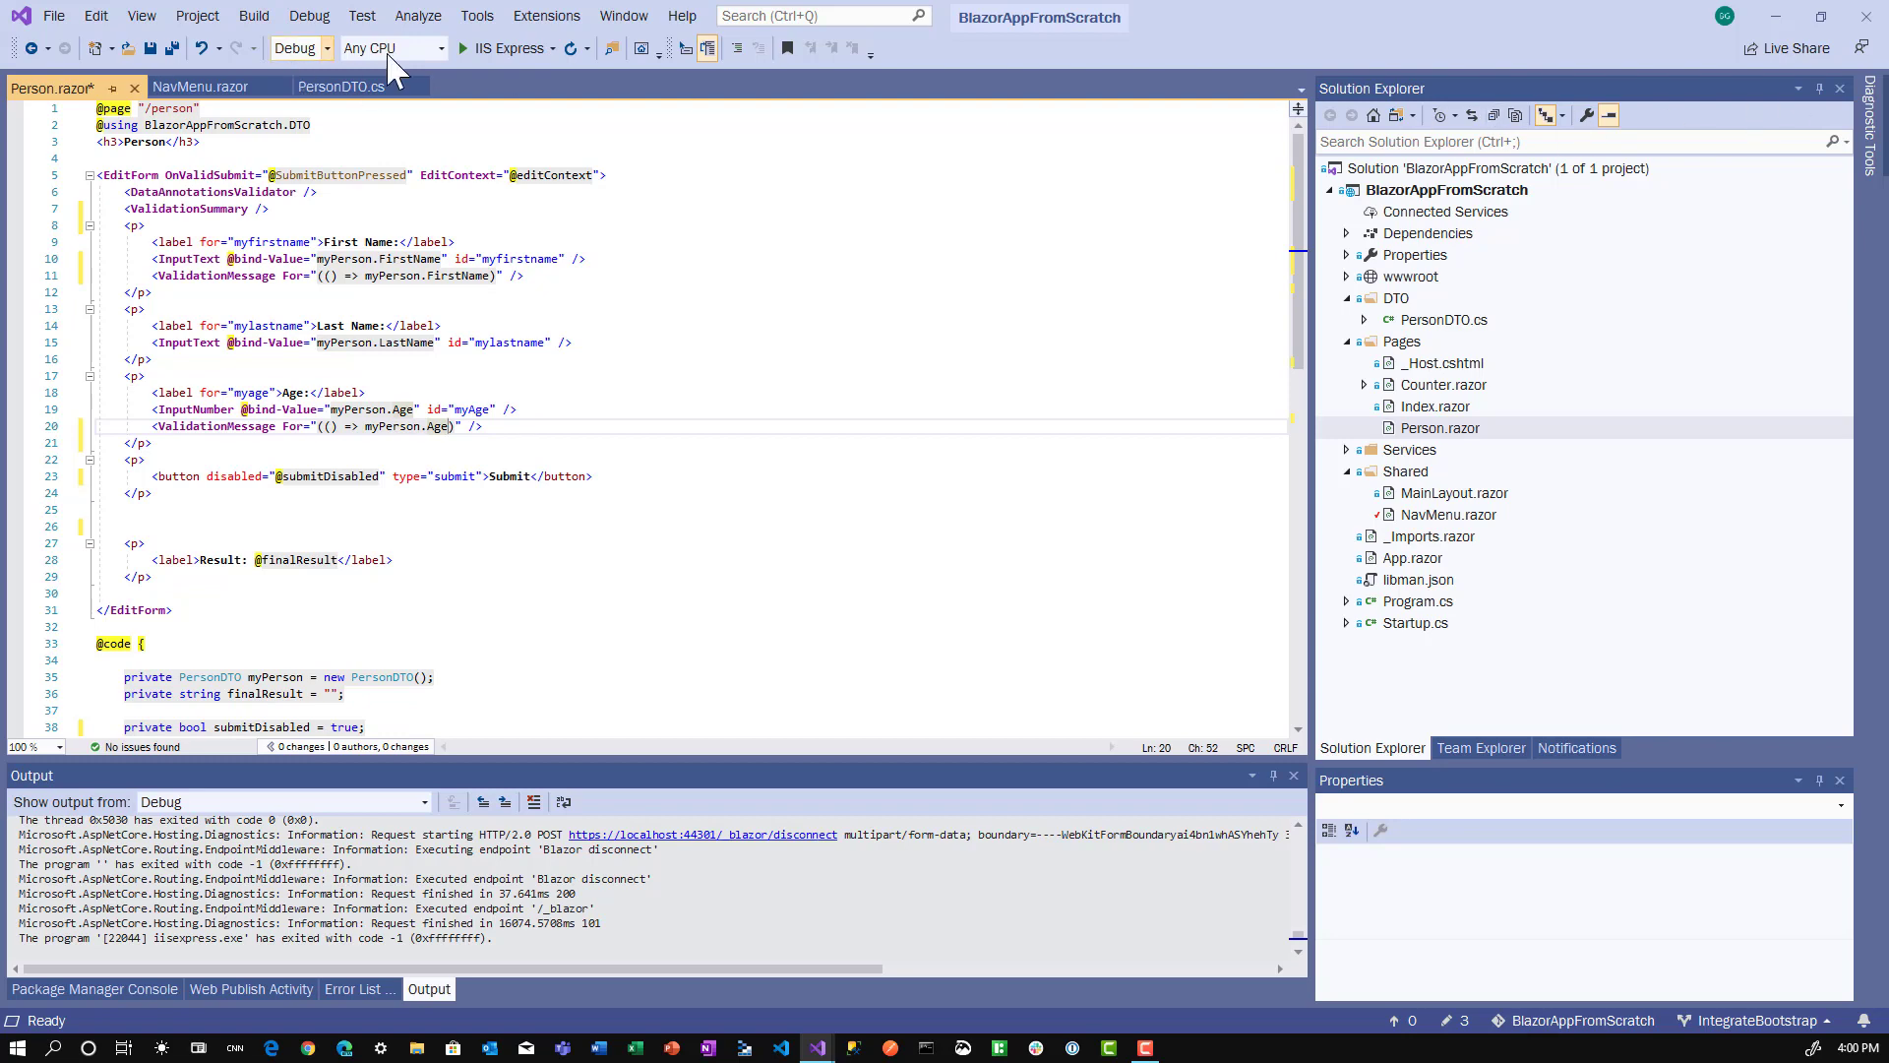
left_click(456, 49)
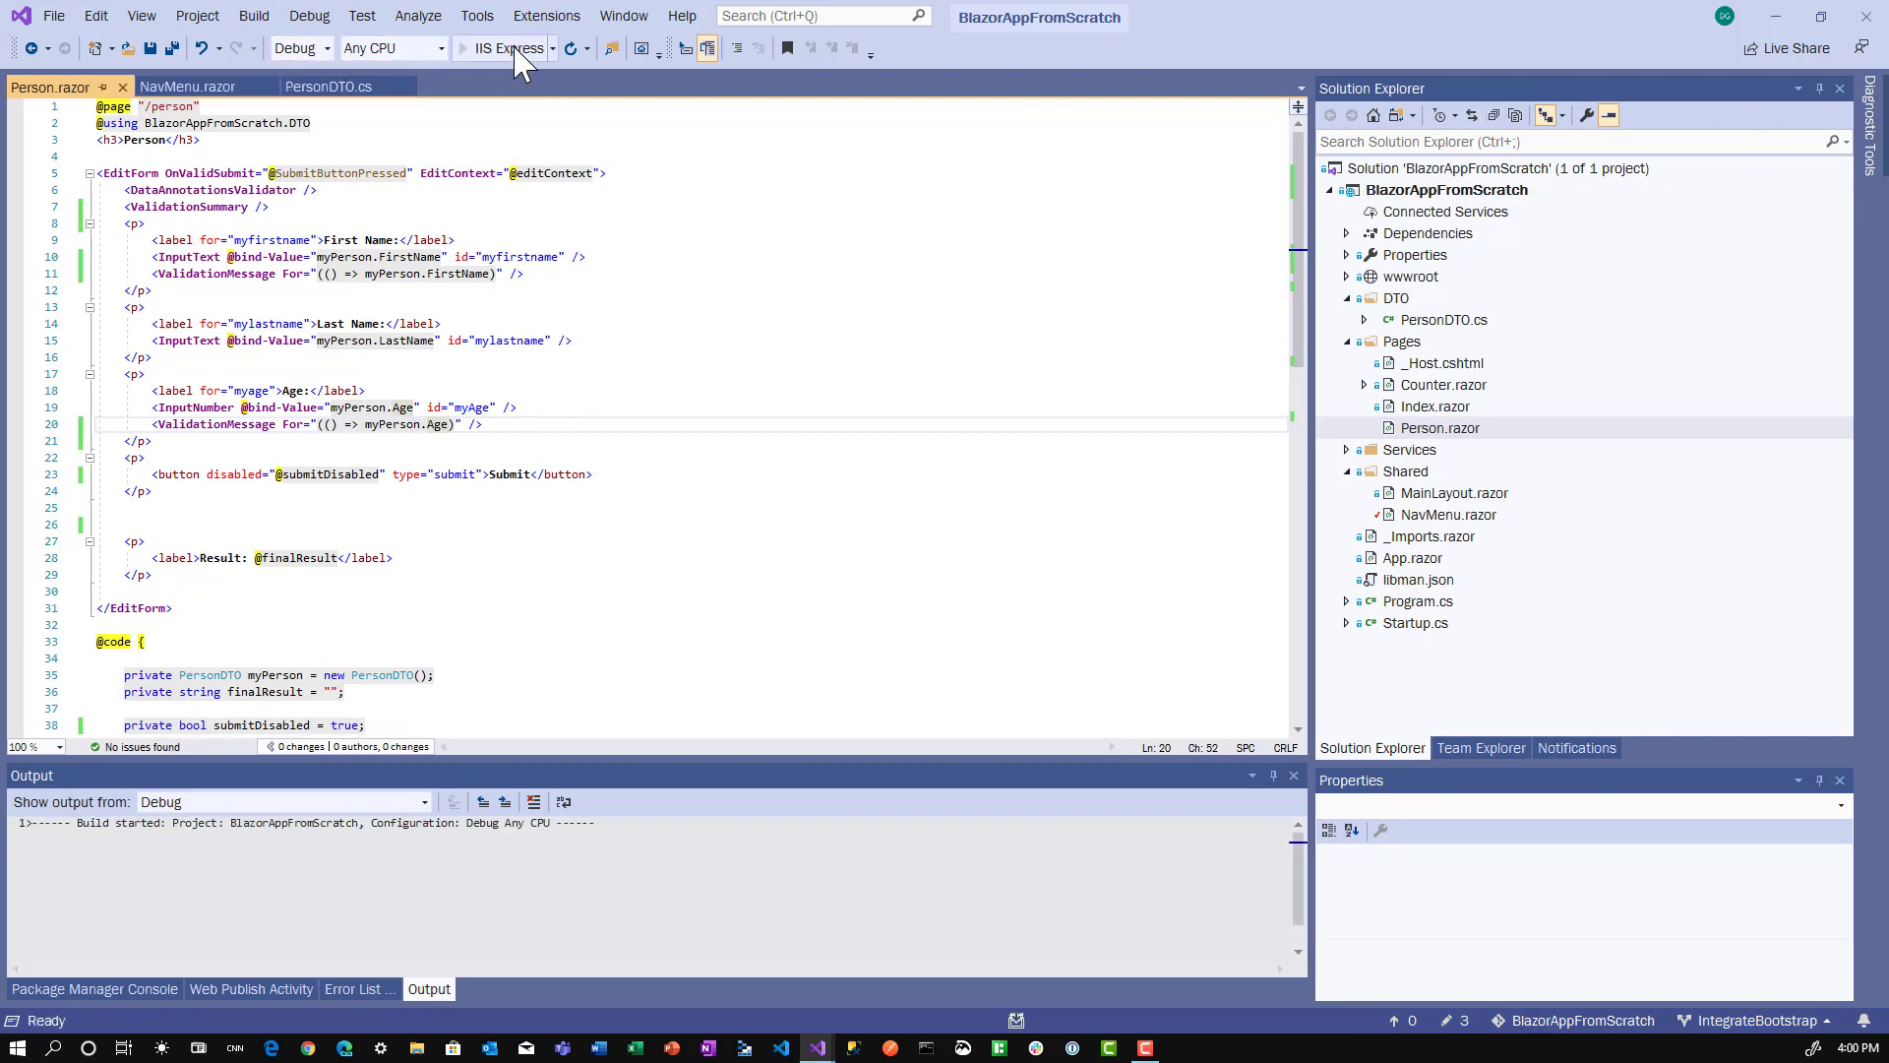
Open the Person page in Chrome and enter a one-letter First Name to trigger validation messages
left_click(505, 49)
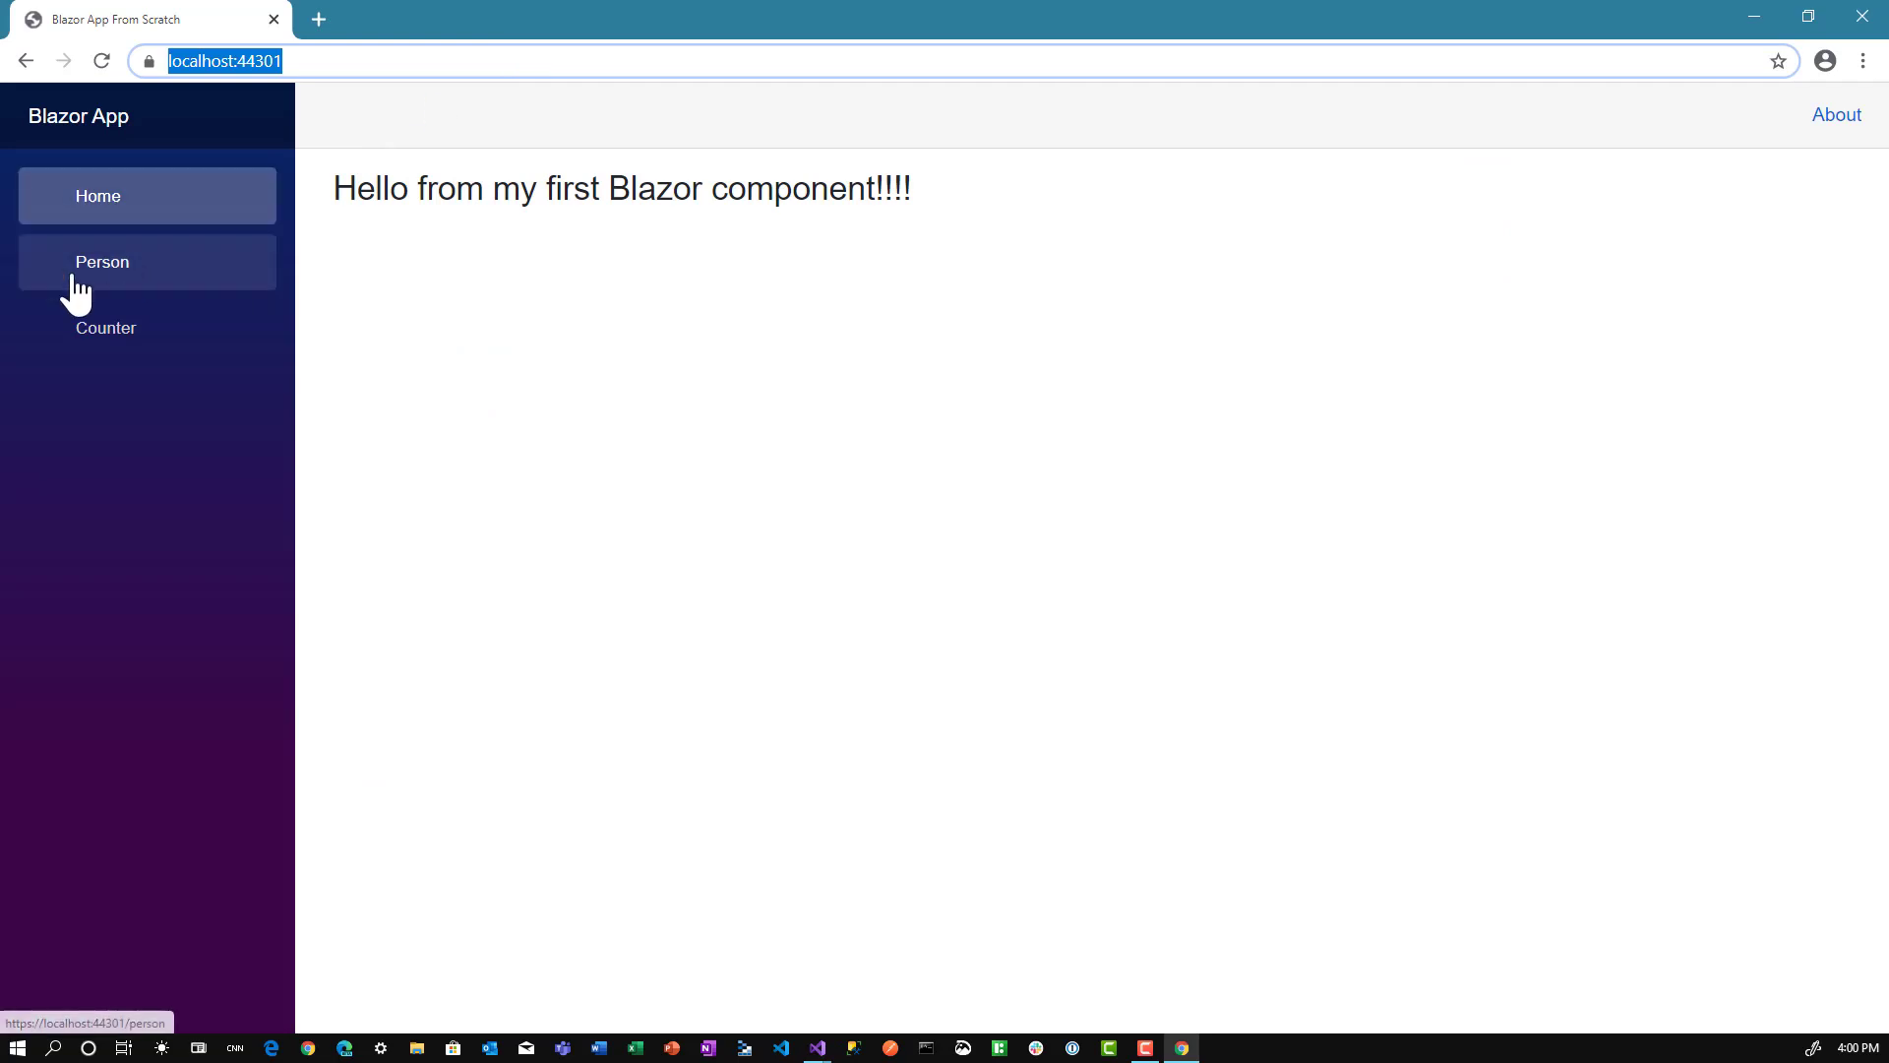
left_click(147, 262)
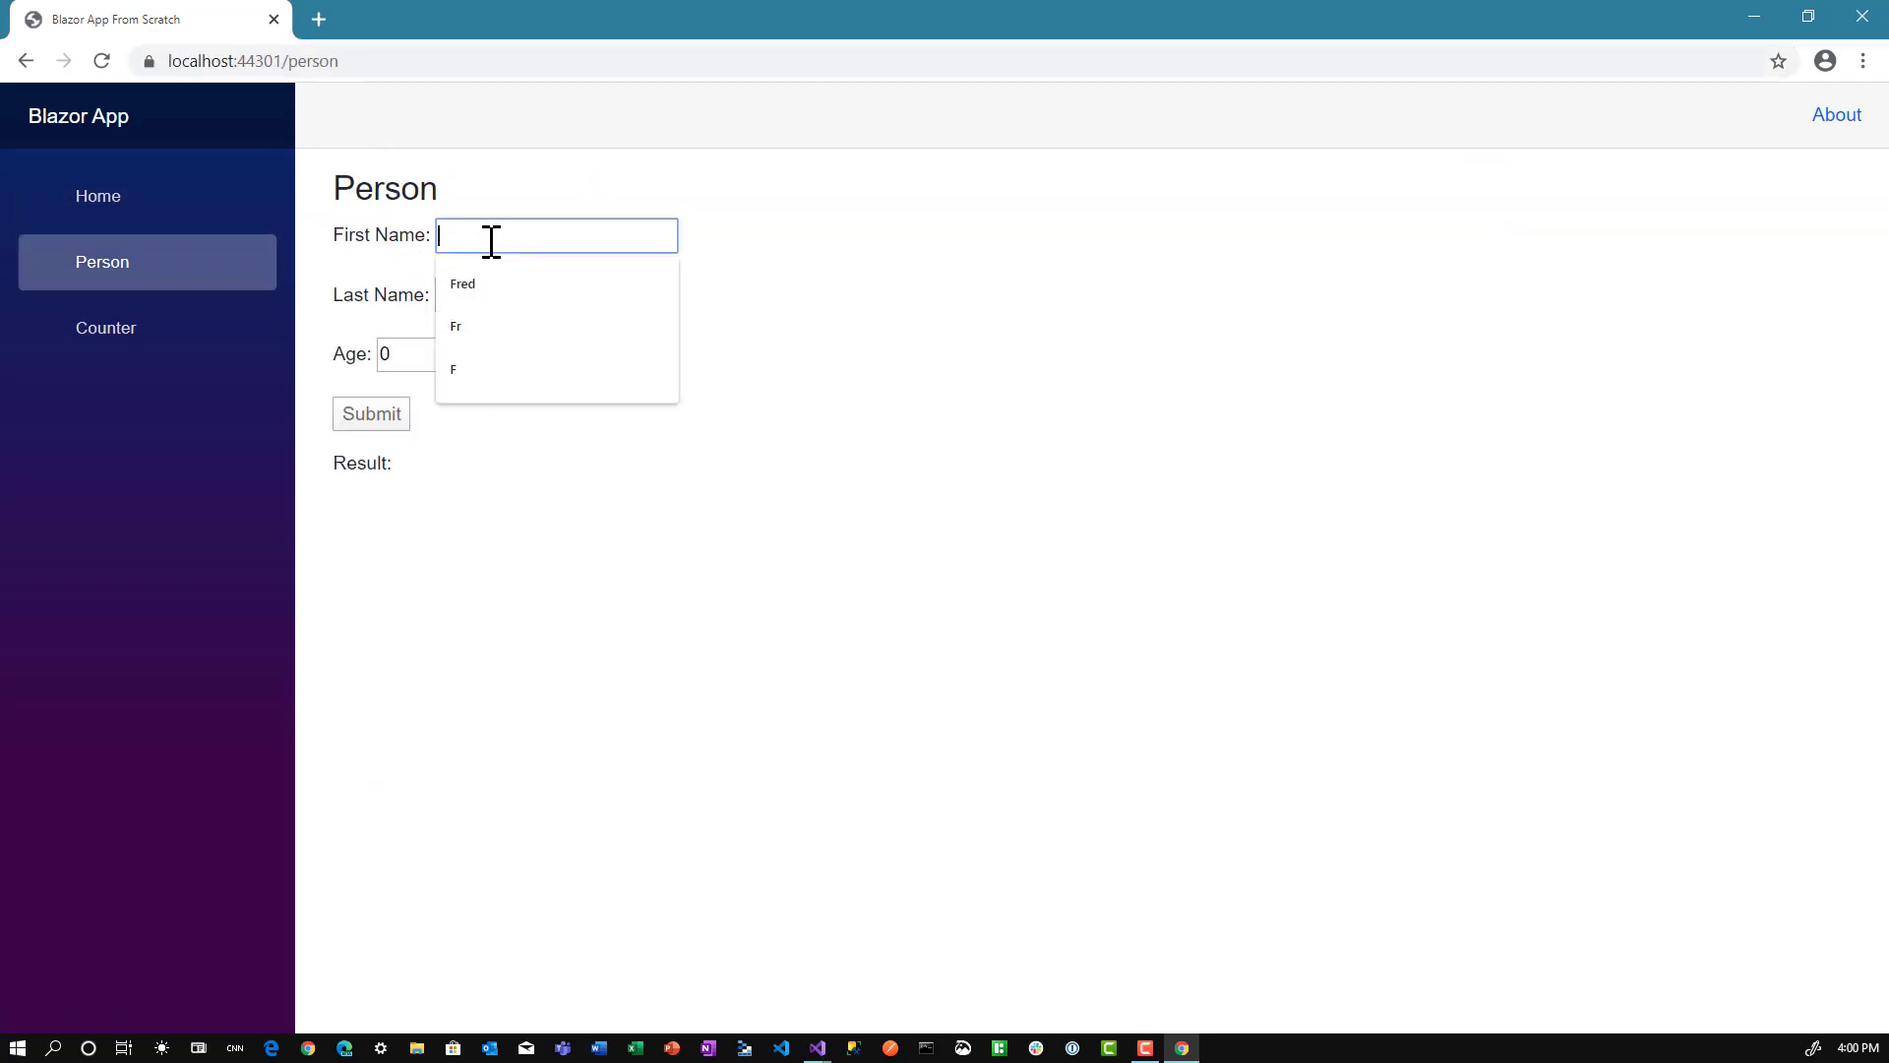
left_click(453, 369)
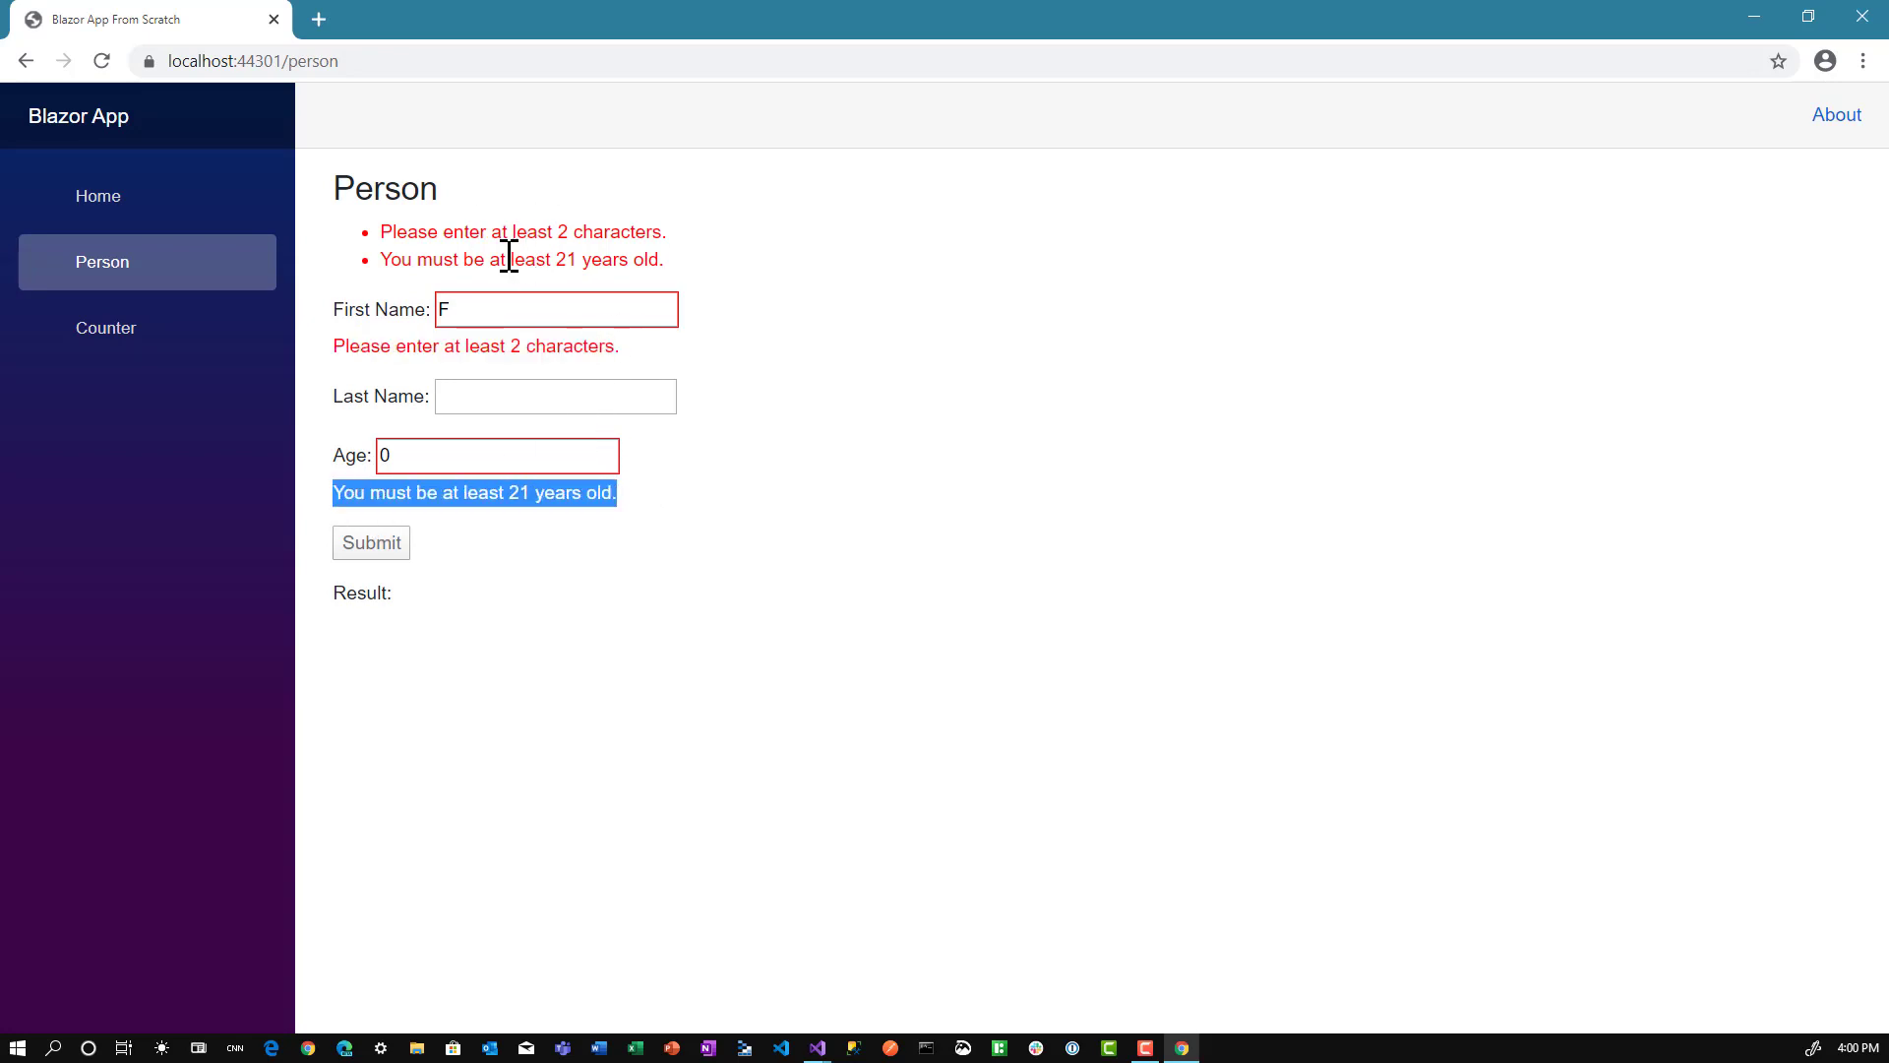
mouse_move(505, 265)
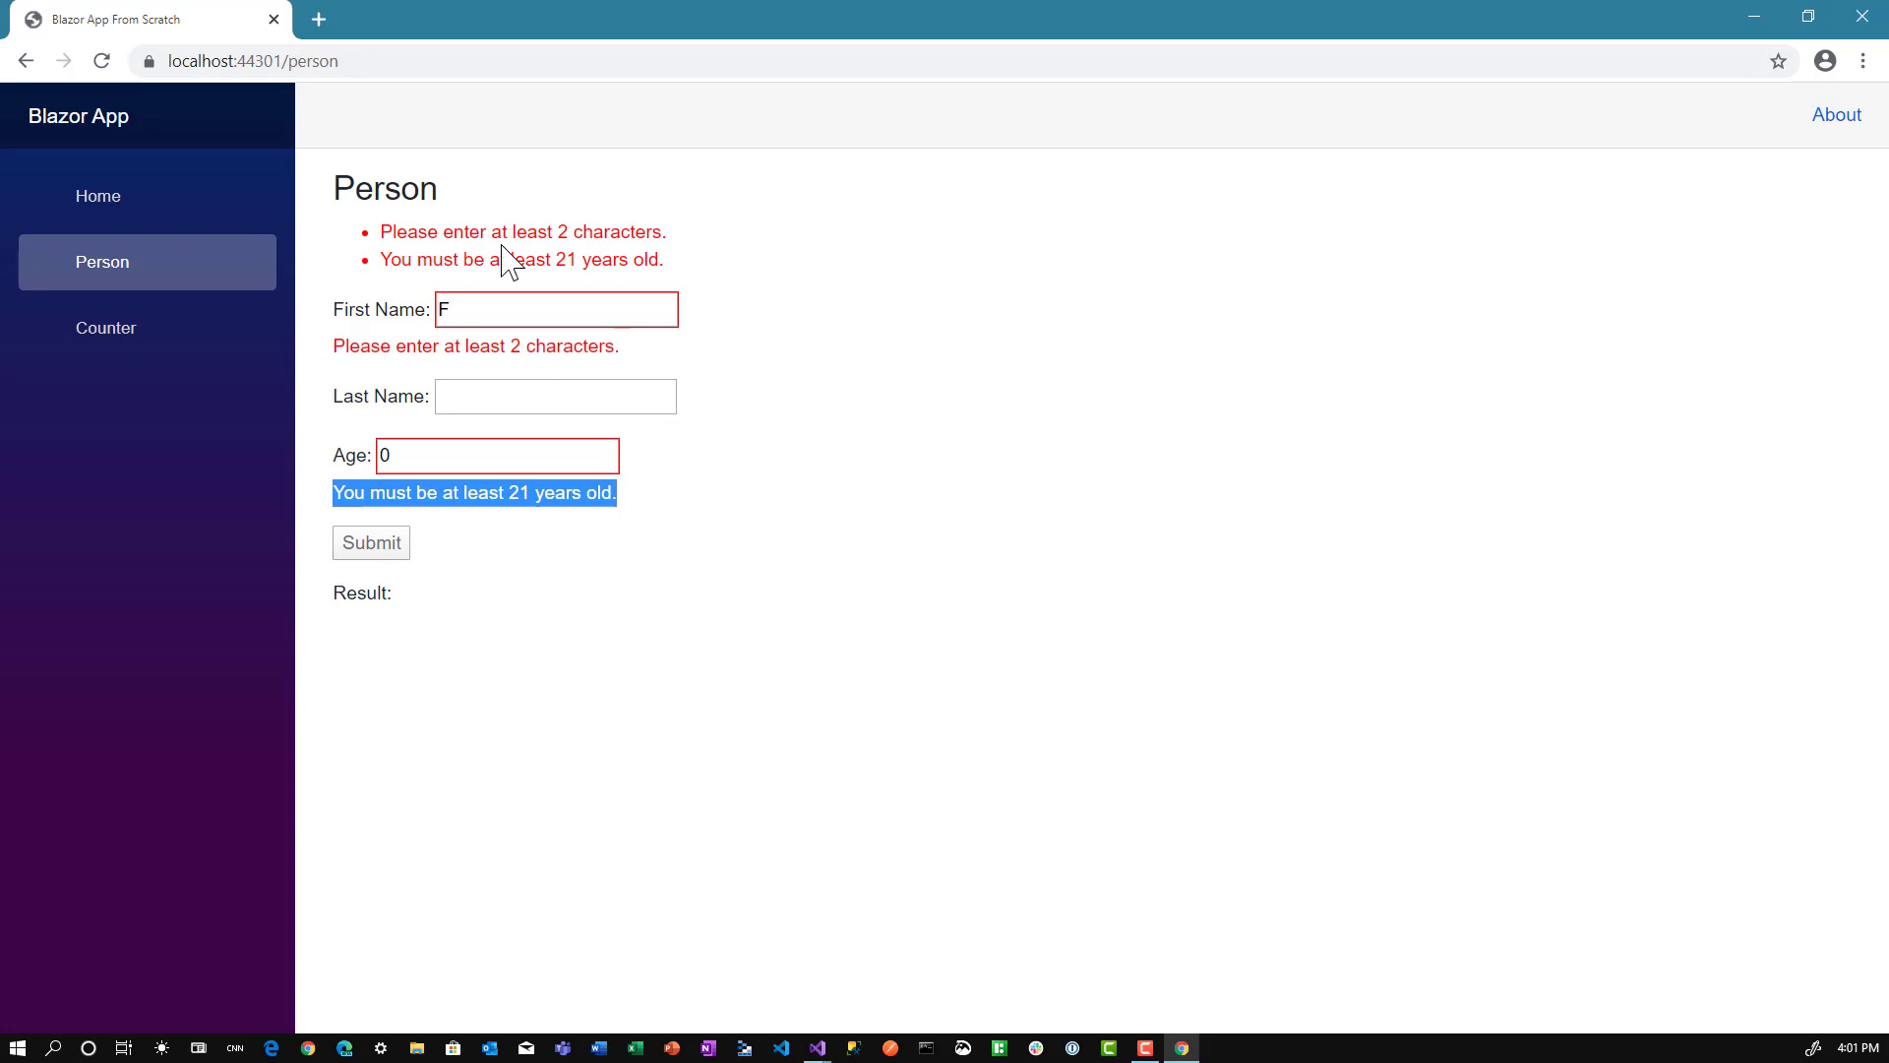
mouse_move(1862, 20)
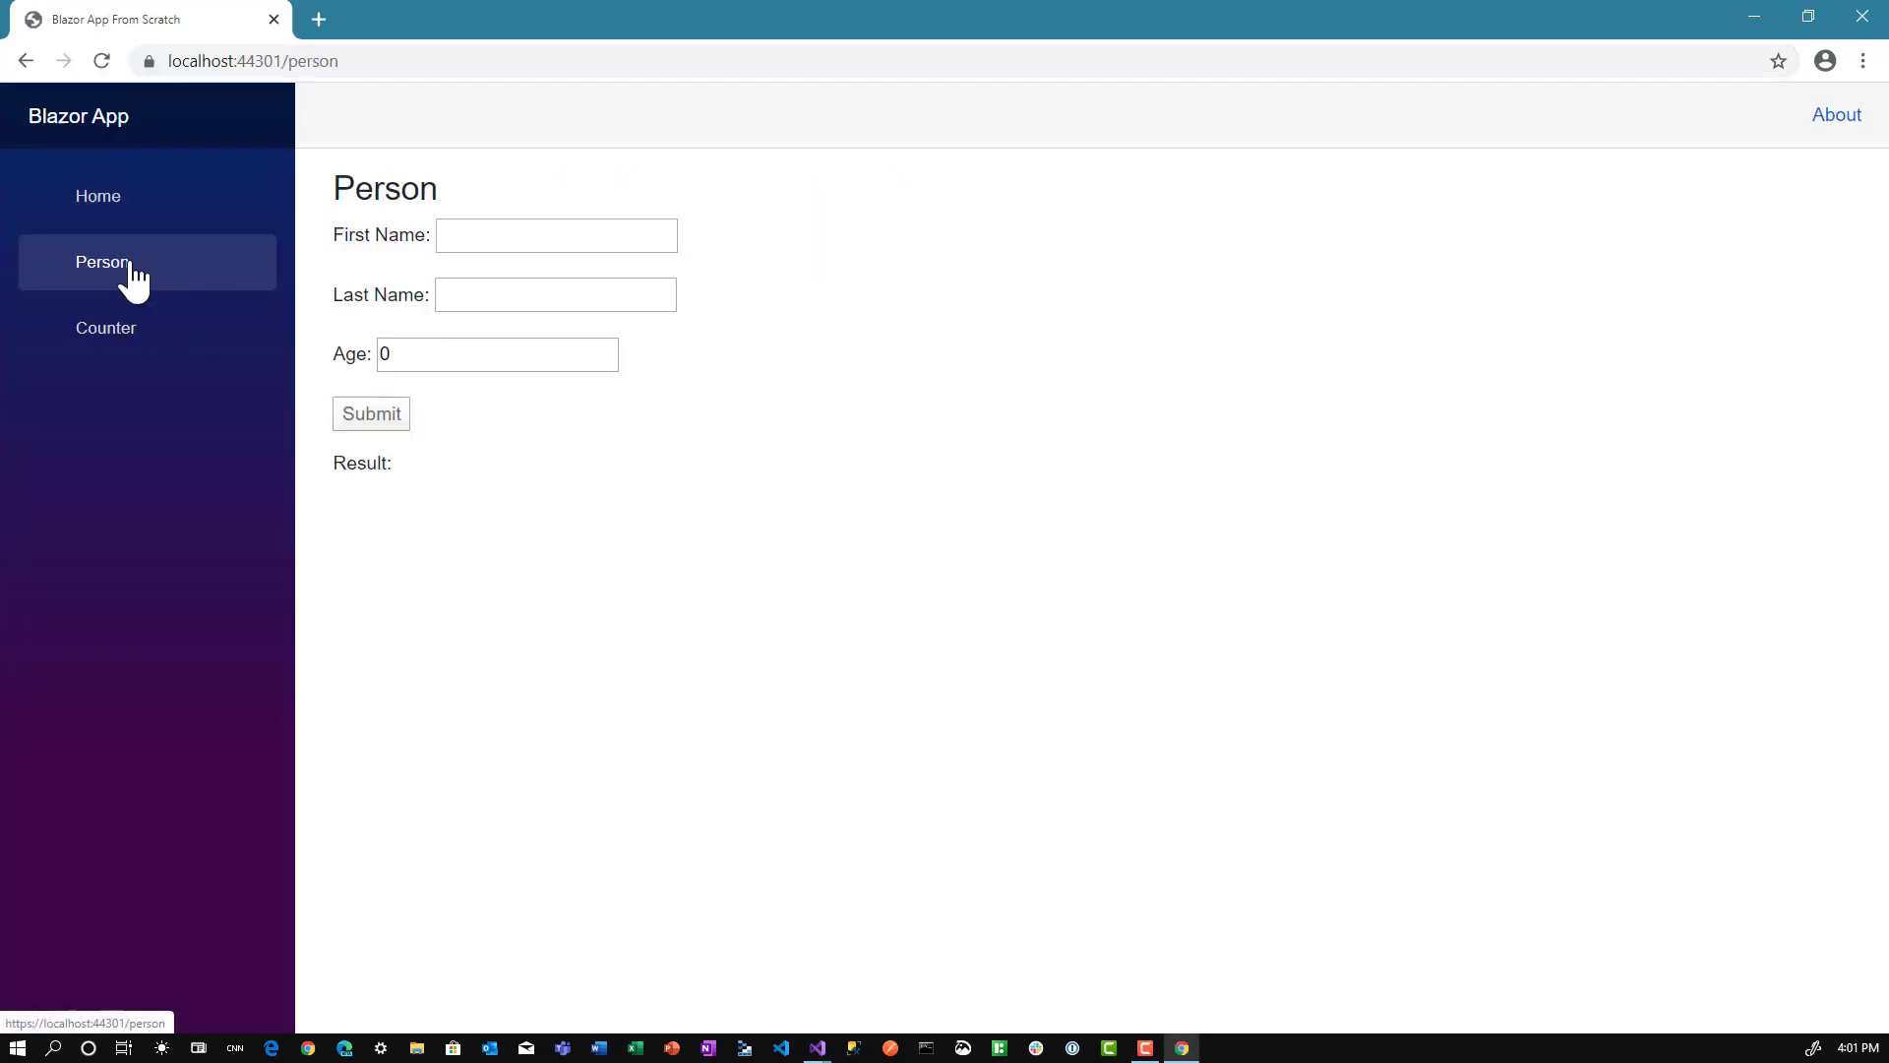
Fill in First Name Fred and Age 25, then submit the form
type("F")
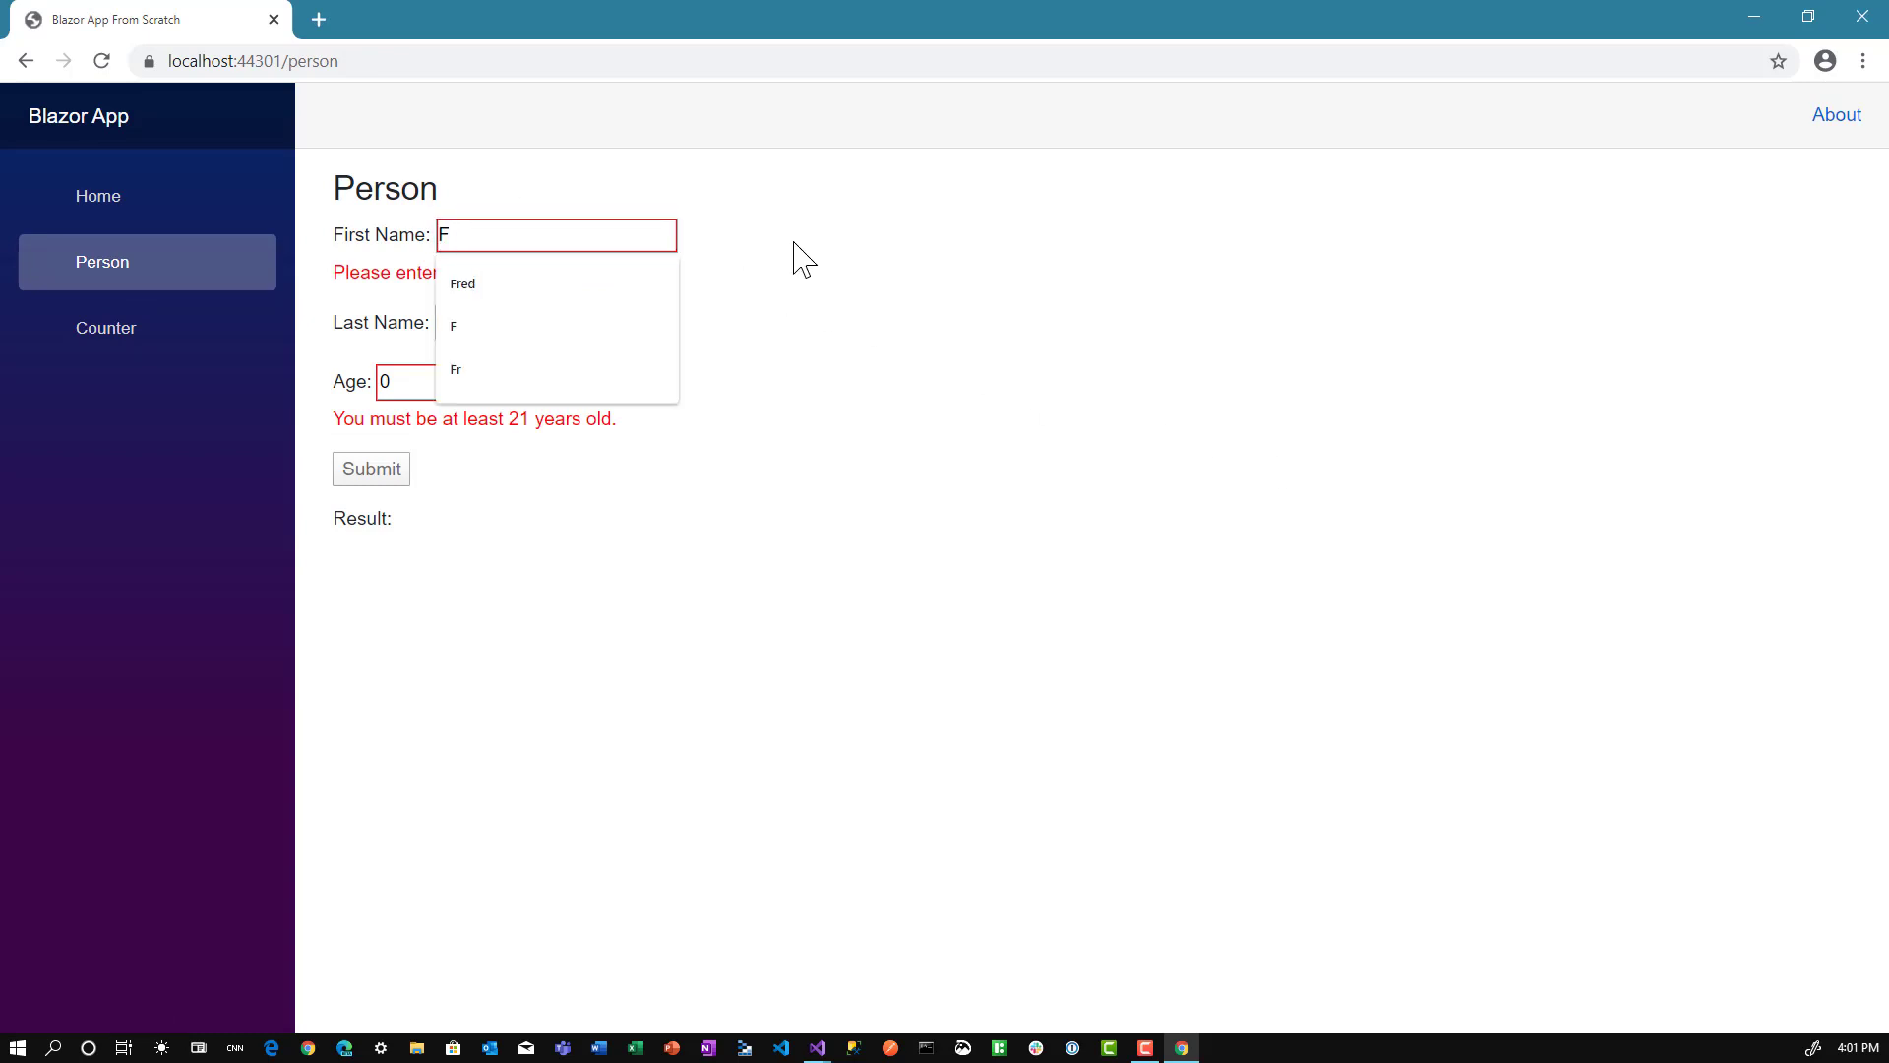
left_click(461, 283)
type("2")
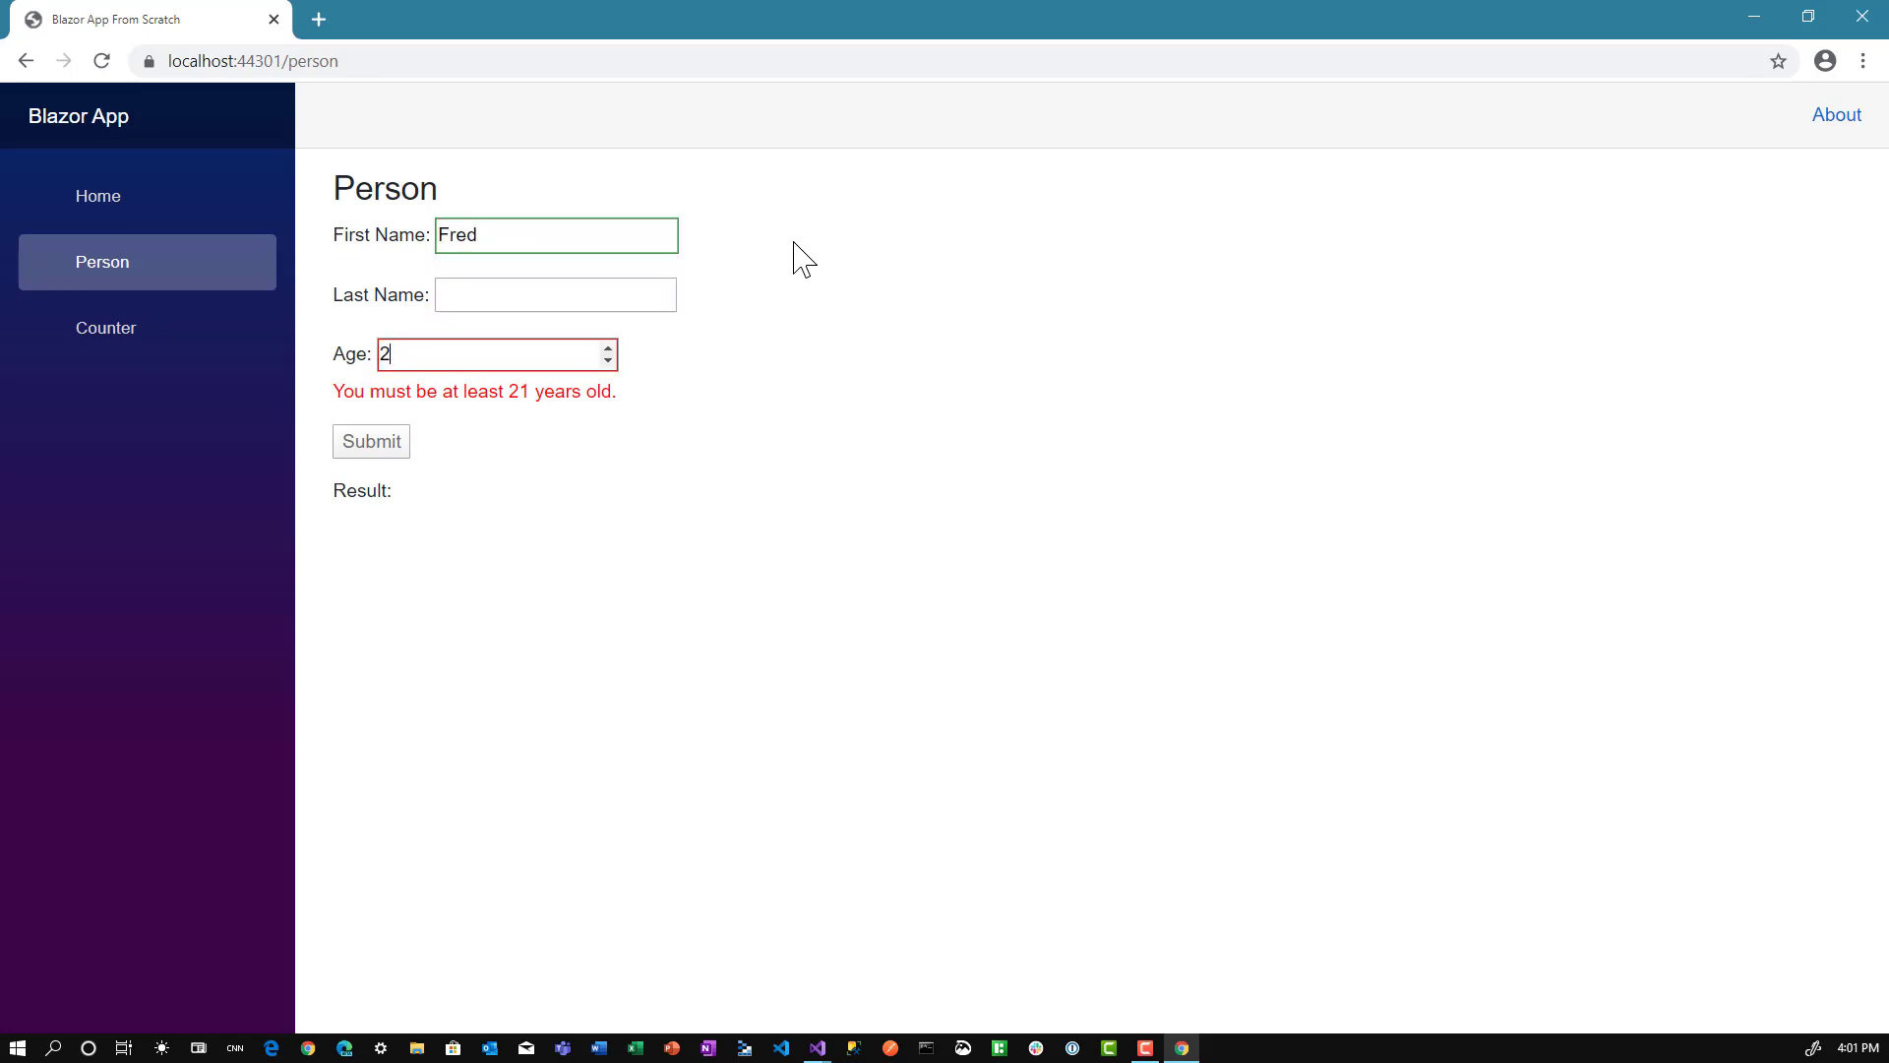
type("5")
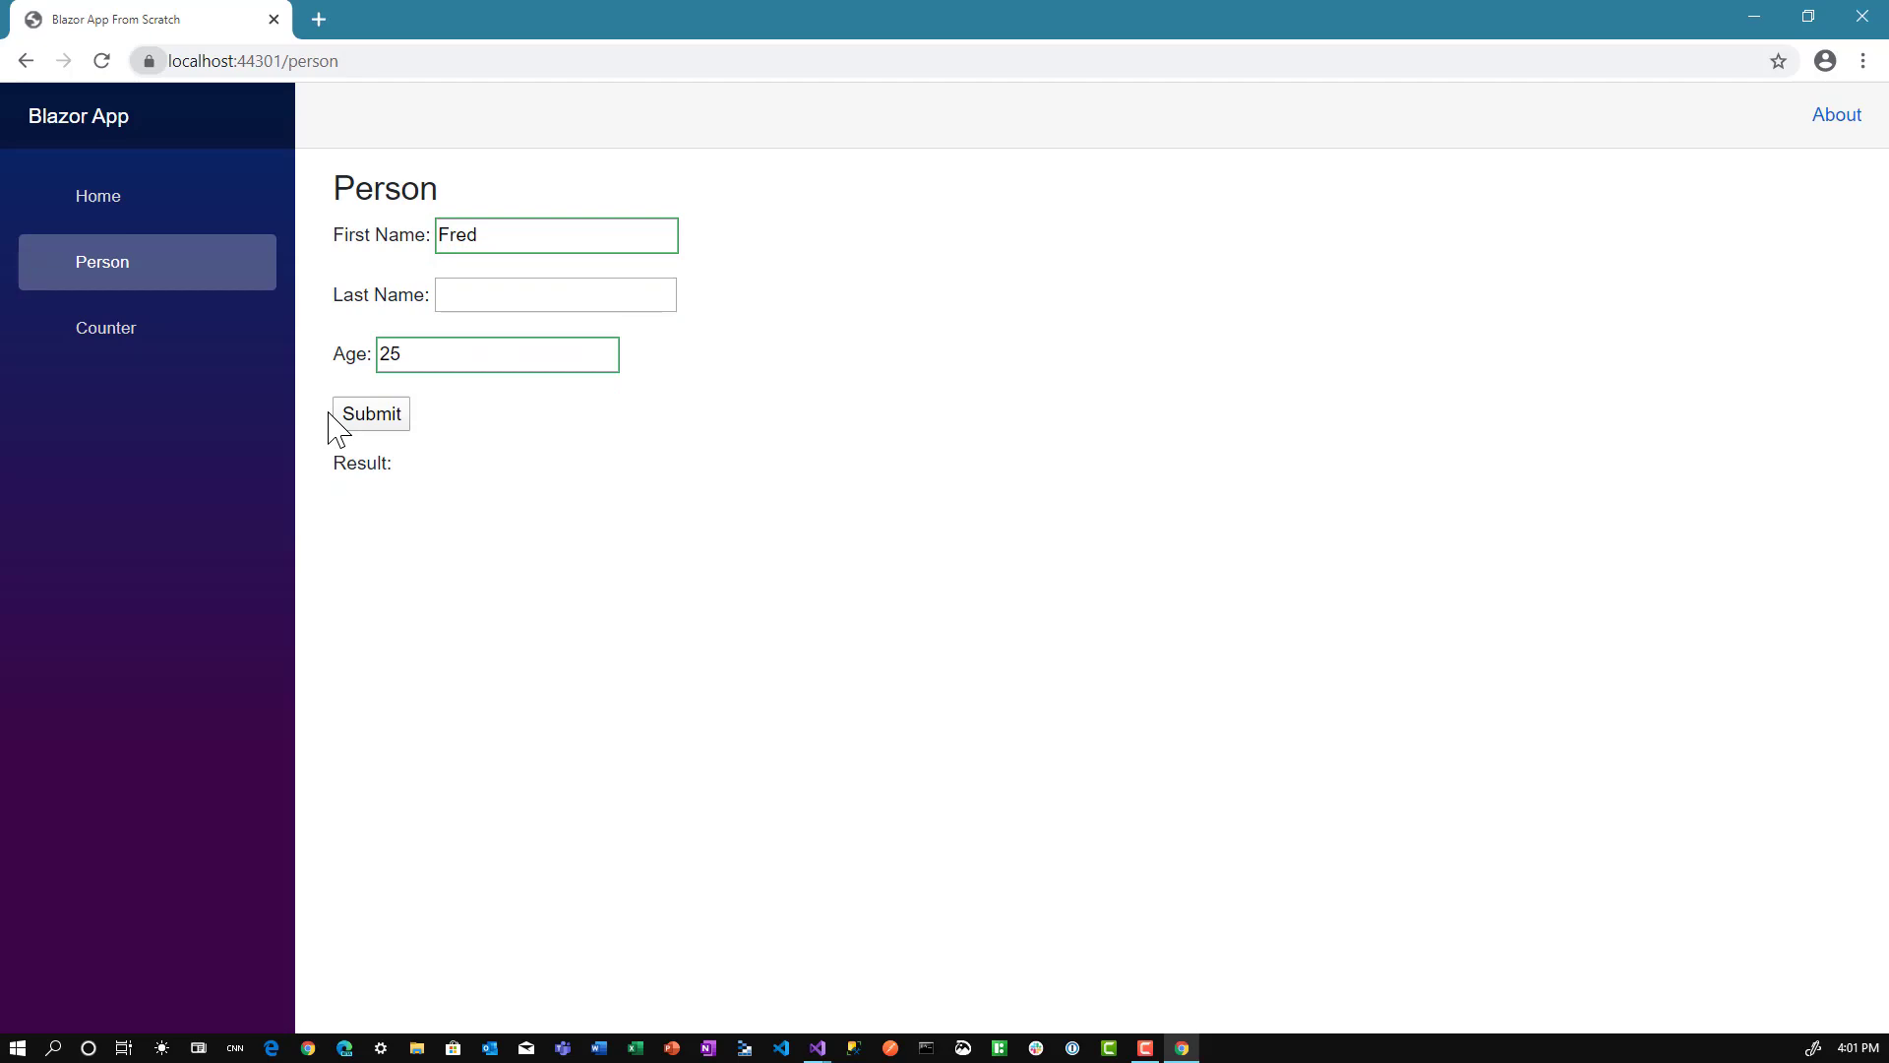
left_click(371, 413)
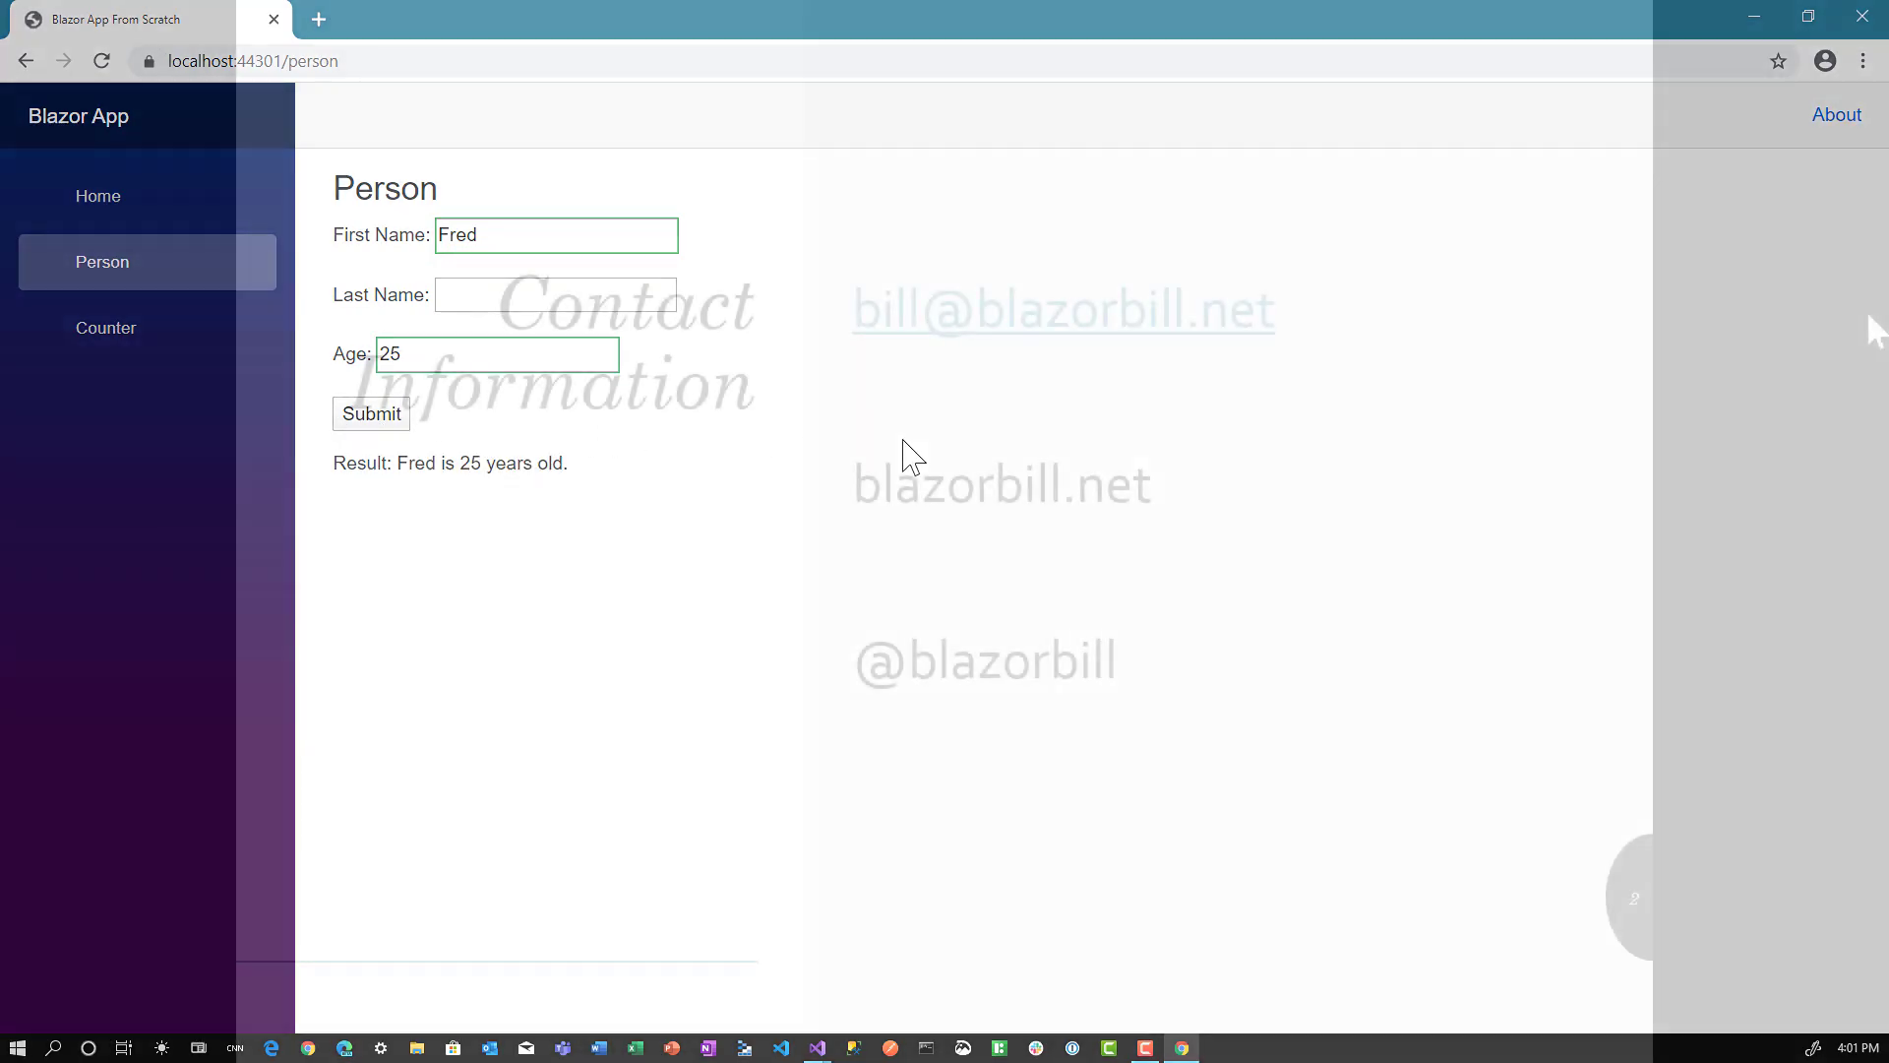